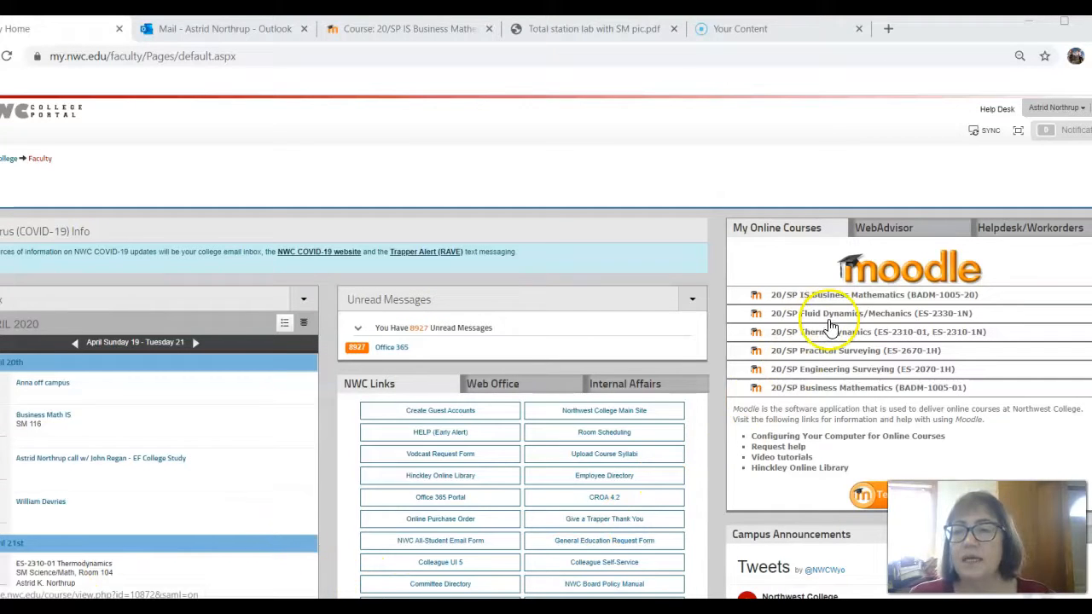
Enter the 20/SP Business Mathematics course and scroll through its early weekly materials.
click(833, 313)
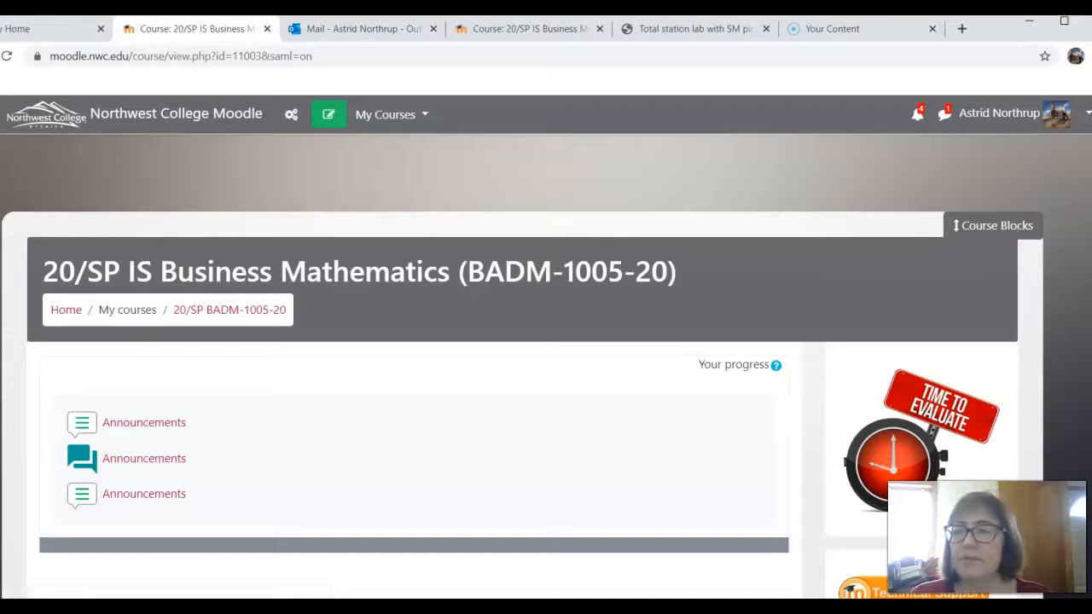
scroll(down, 3)
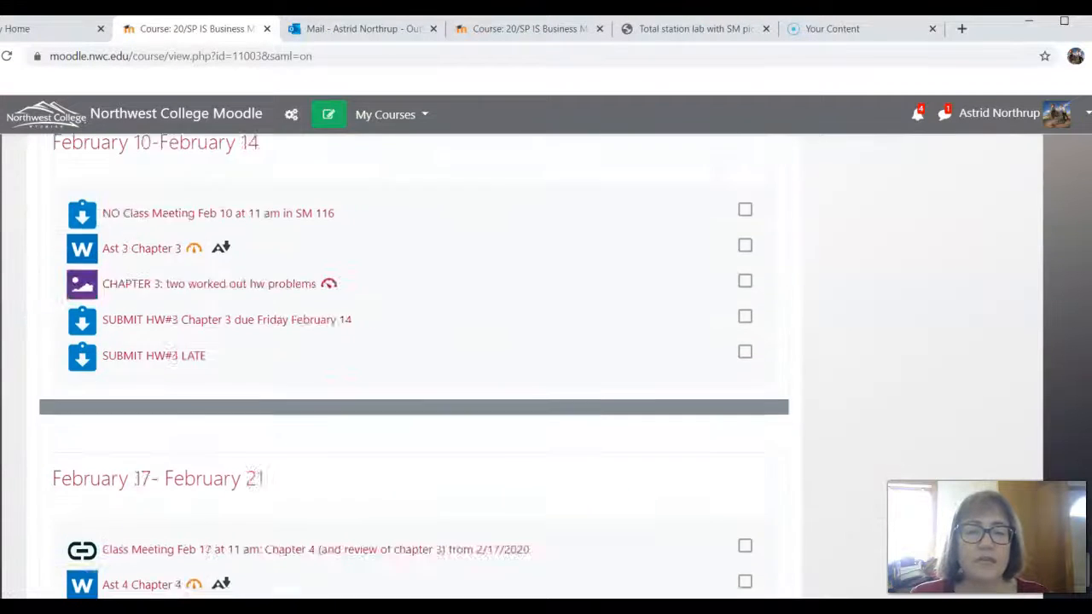
scroll(down, 3)
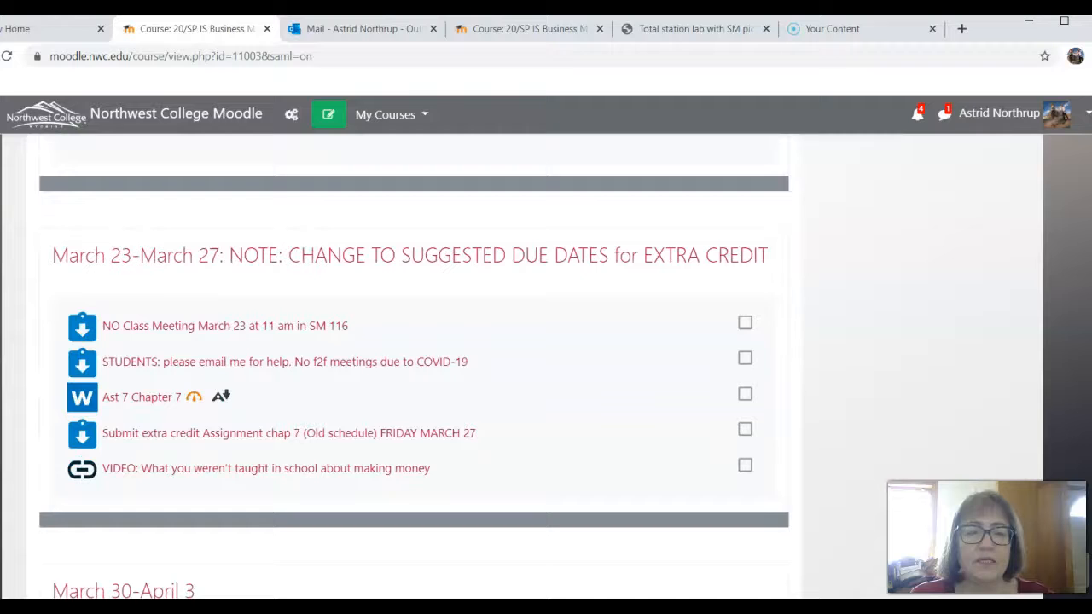
scroll(down, 3)
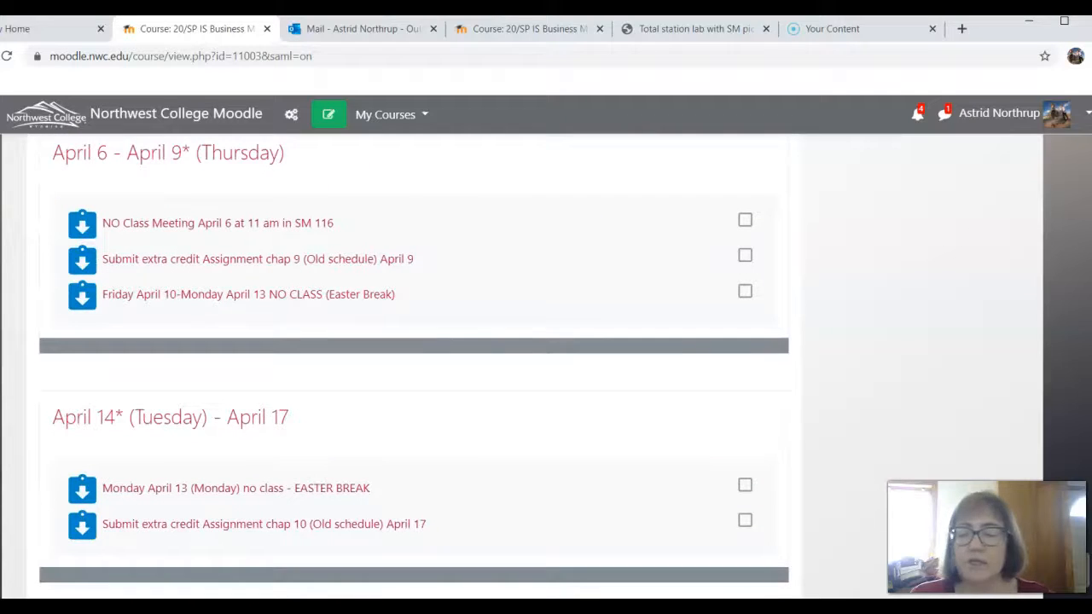
scroll(down, 3)
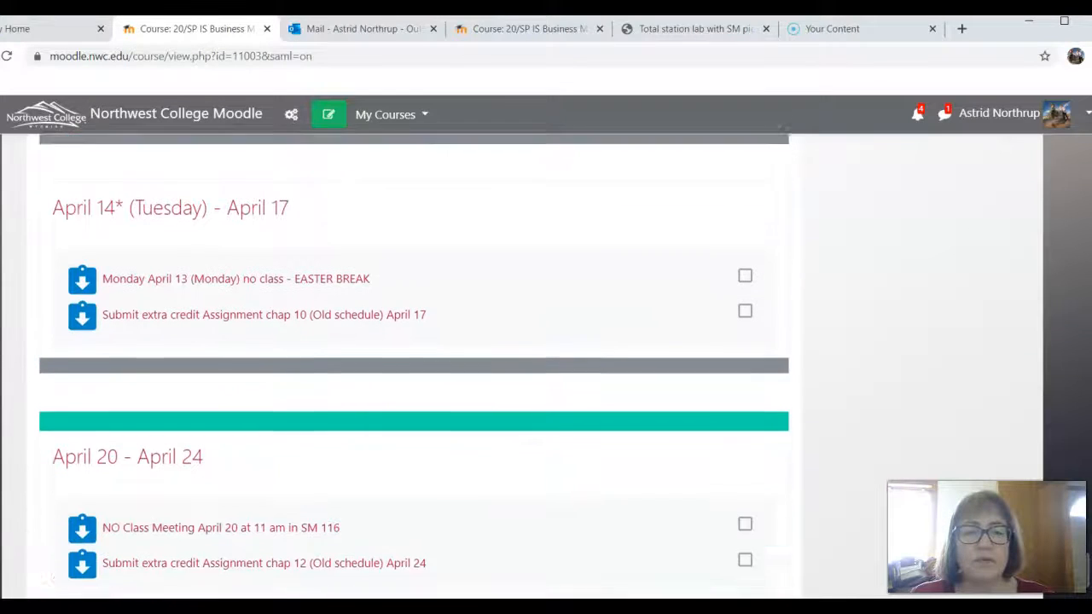
scroll(down, 3)
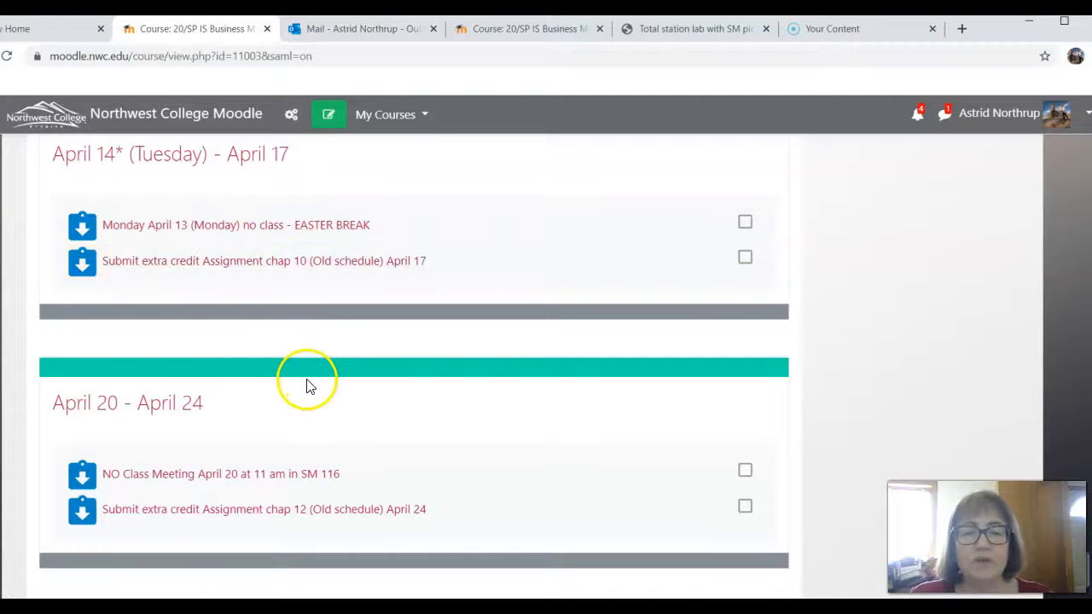
mouse_move(321, 518)
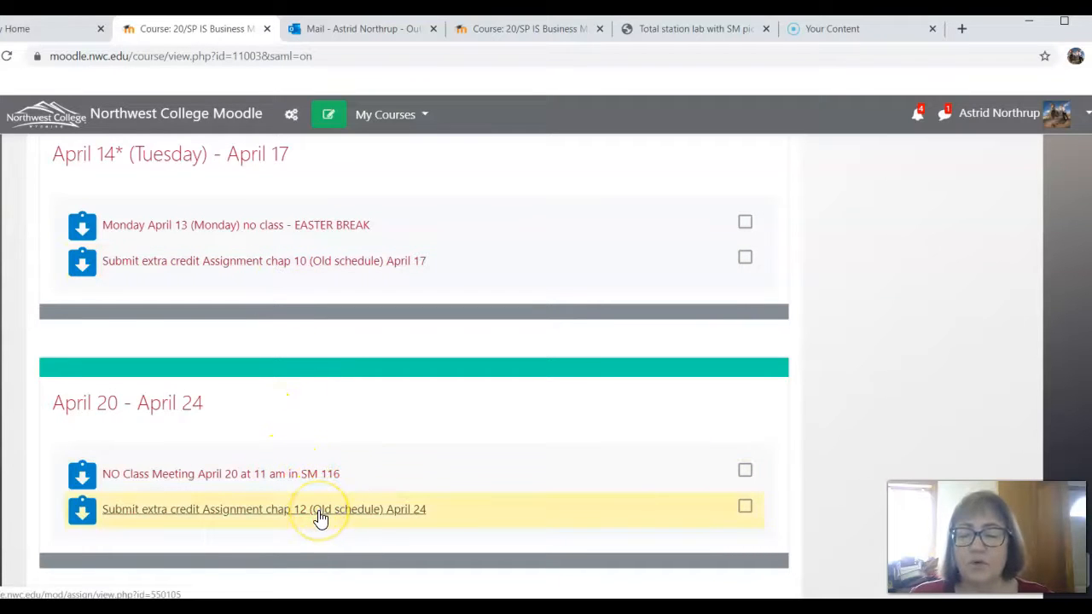
Continue down the course page to the May 4 – May 8 week with the review session and proctored final exam.
scroll(down, 3)
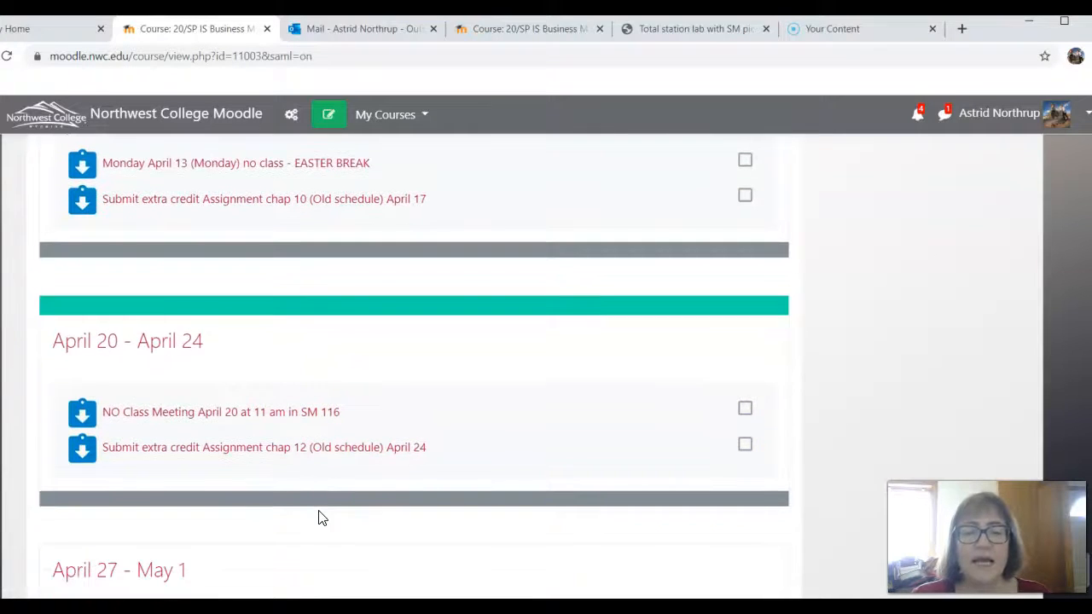
scroll(down, 3)
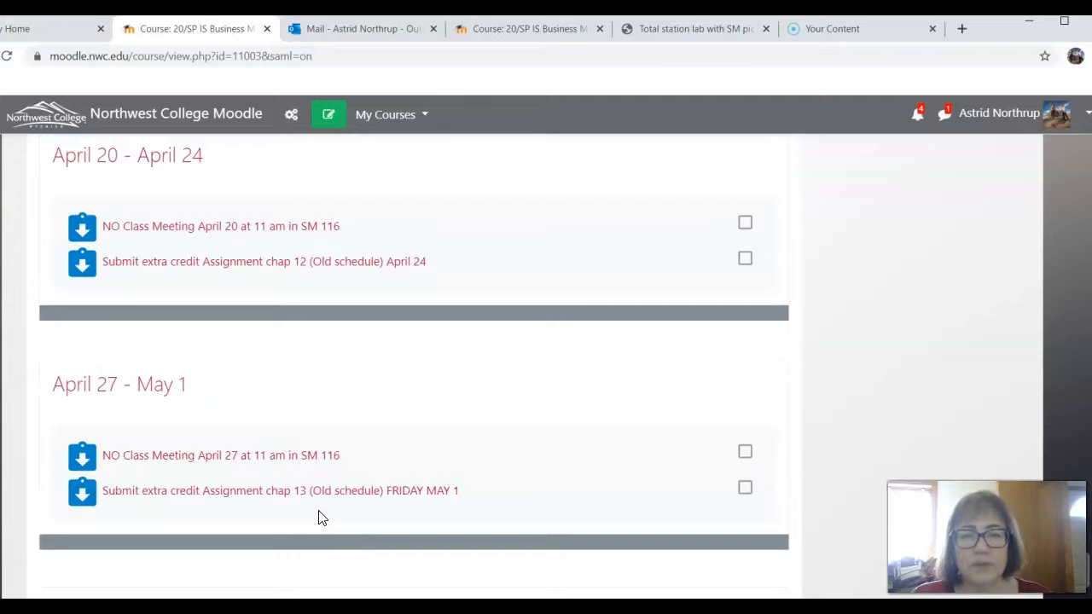
scroll(down, 3)
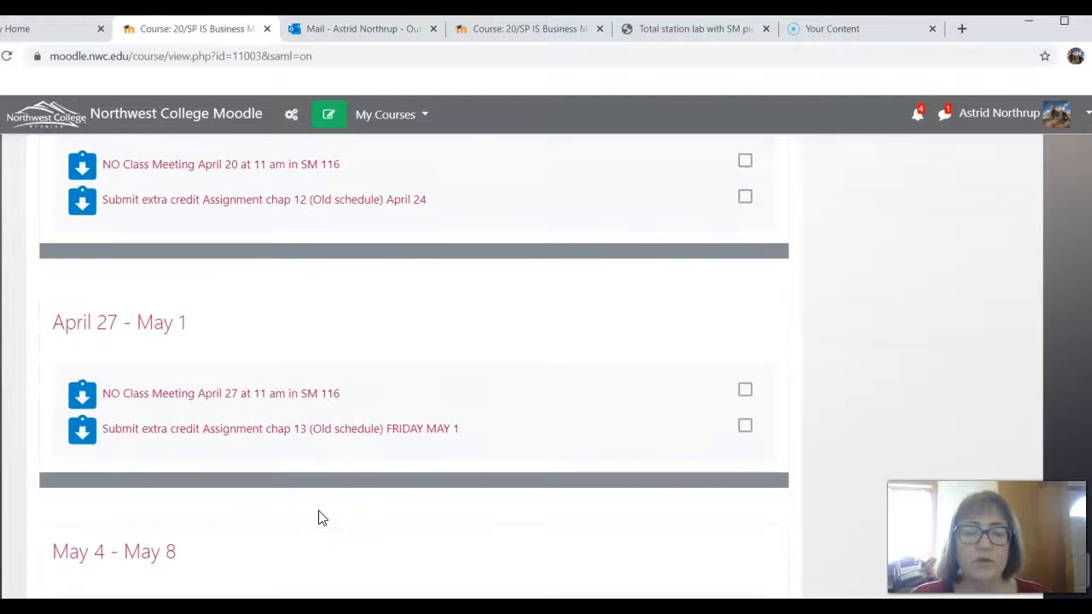
scroll(down, 3)
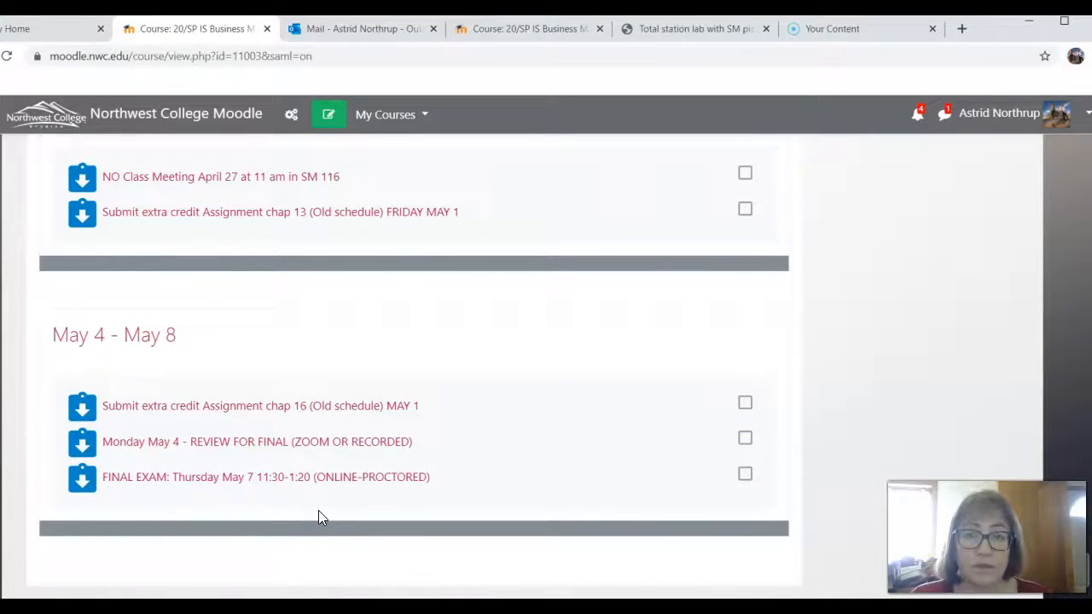
scroll(down, 3)
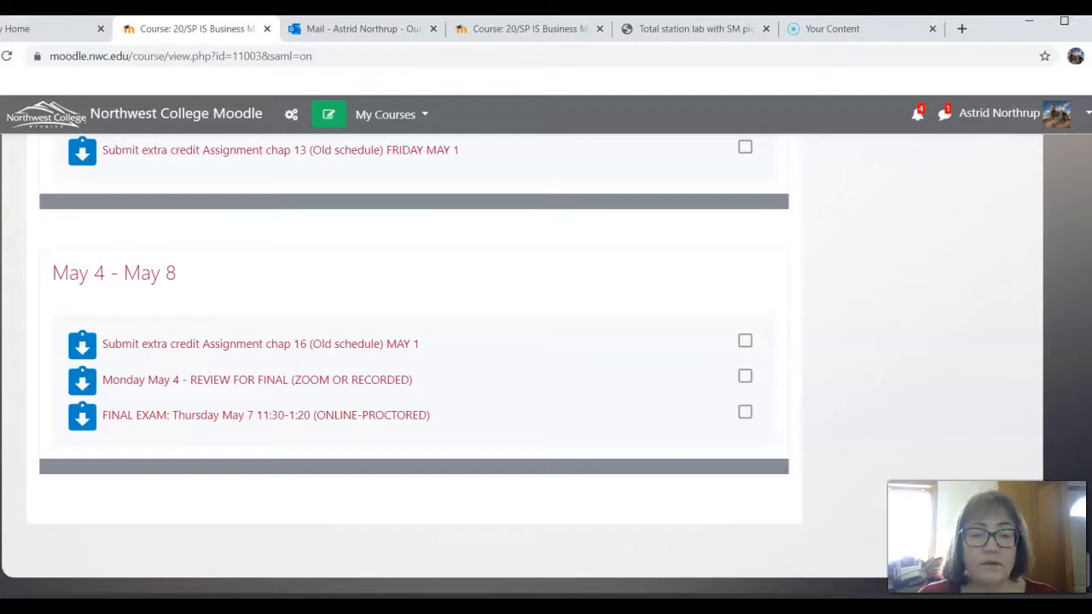
mouse_move(453, 403)
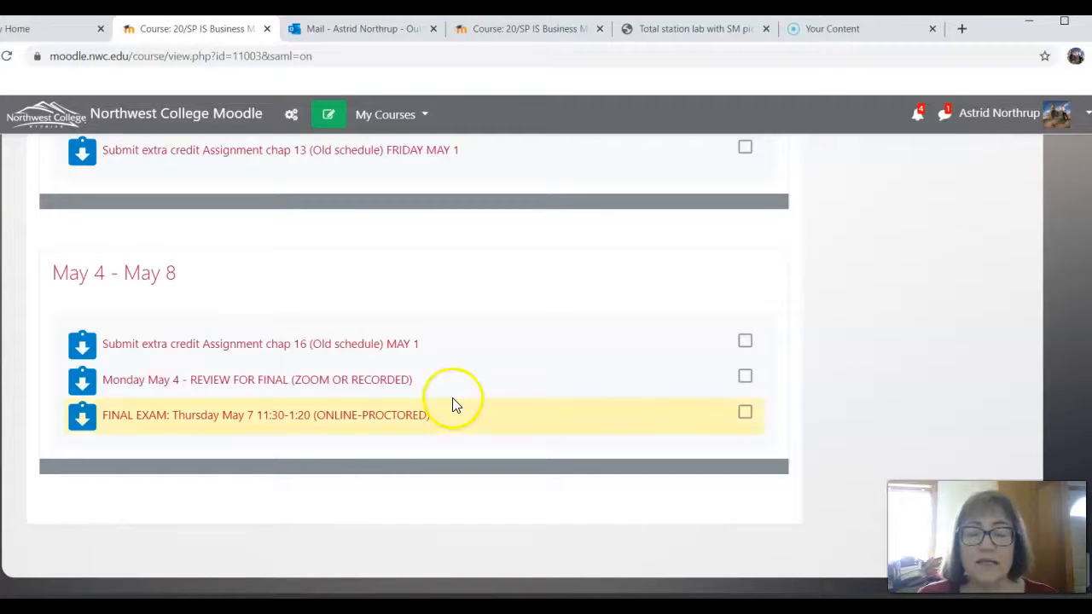
mouse_move(396, 526)
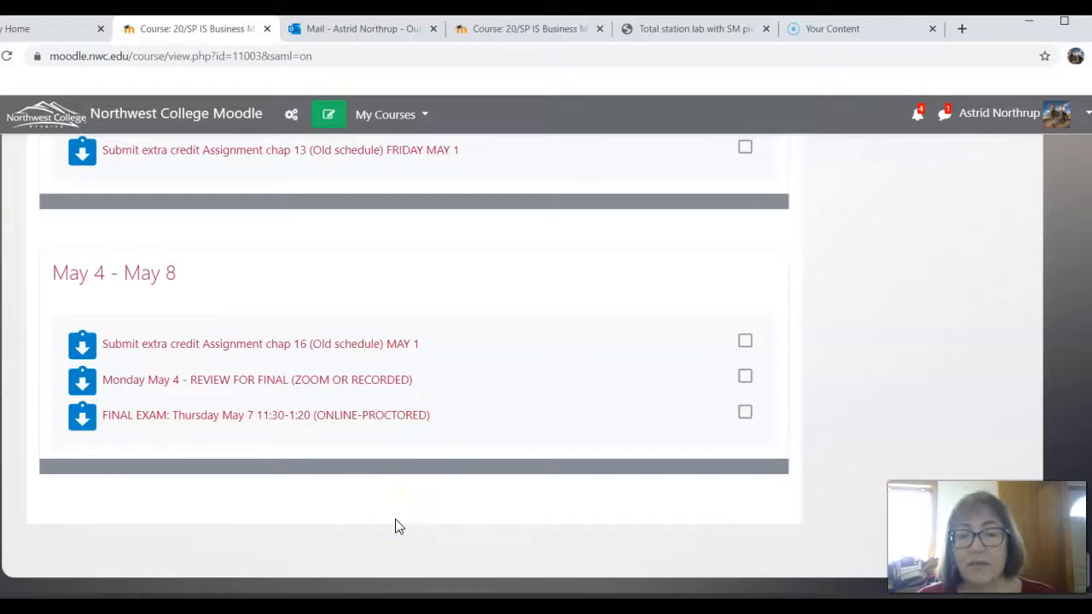
Switch to the 20/SP Thermodynamics course and scroll its chapters down to the May 7, 2020 online proctored final exam.
click(391, 115)
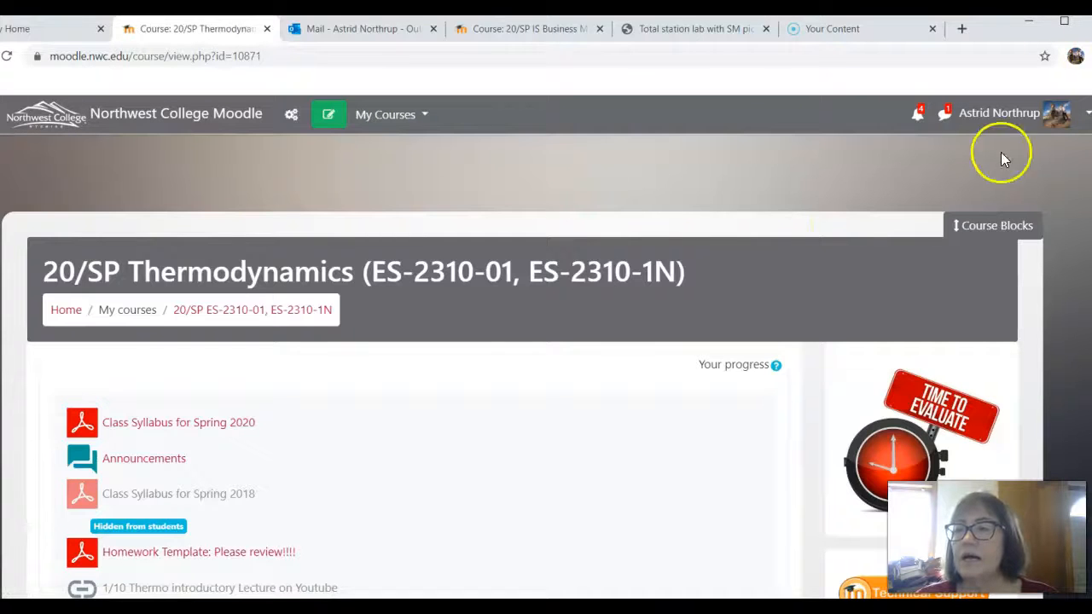
scroll(down, 3)
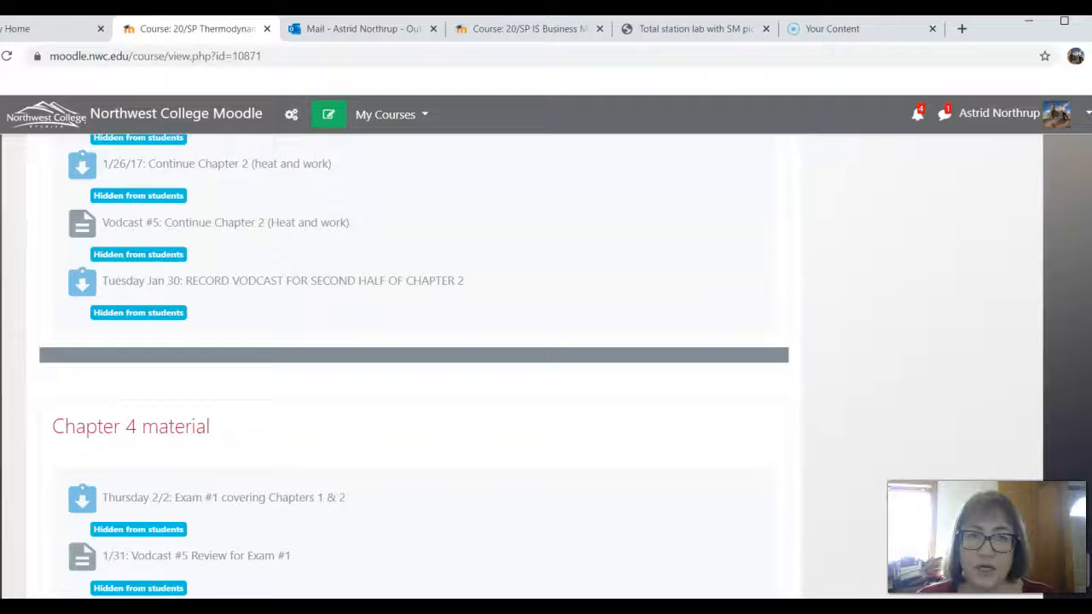
scroll(down, 3)
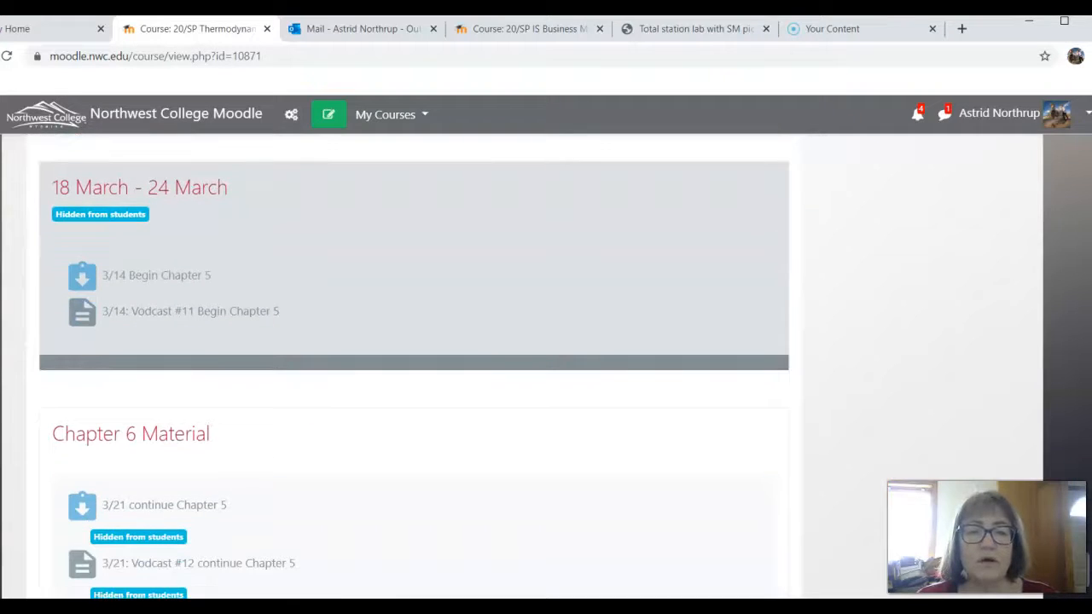
scroll(down, 3)
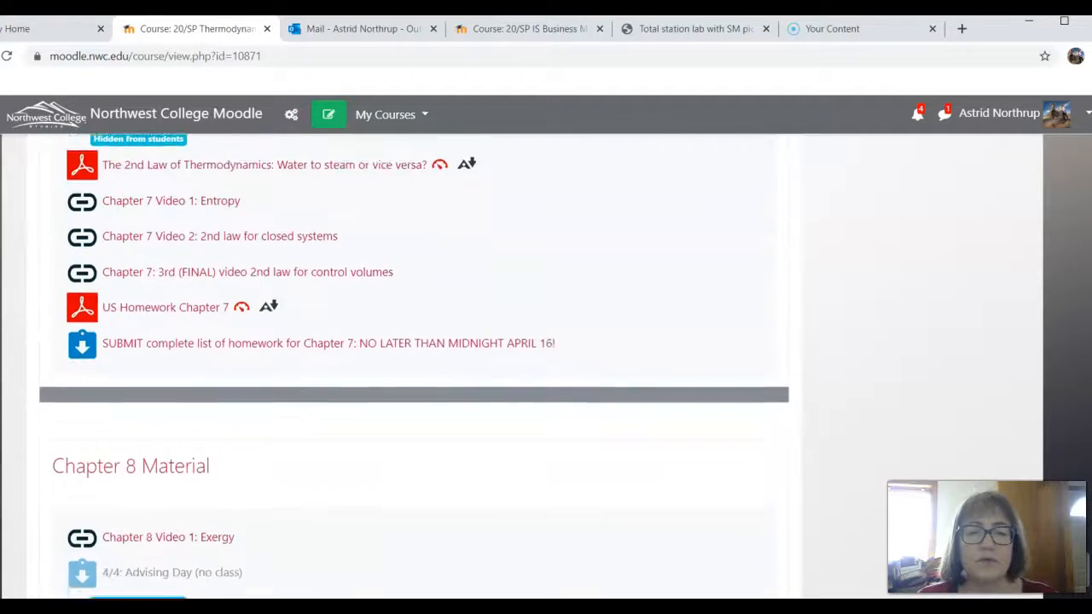
scroll(down, 3)
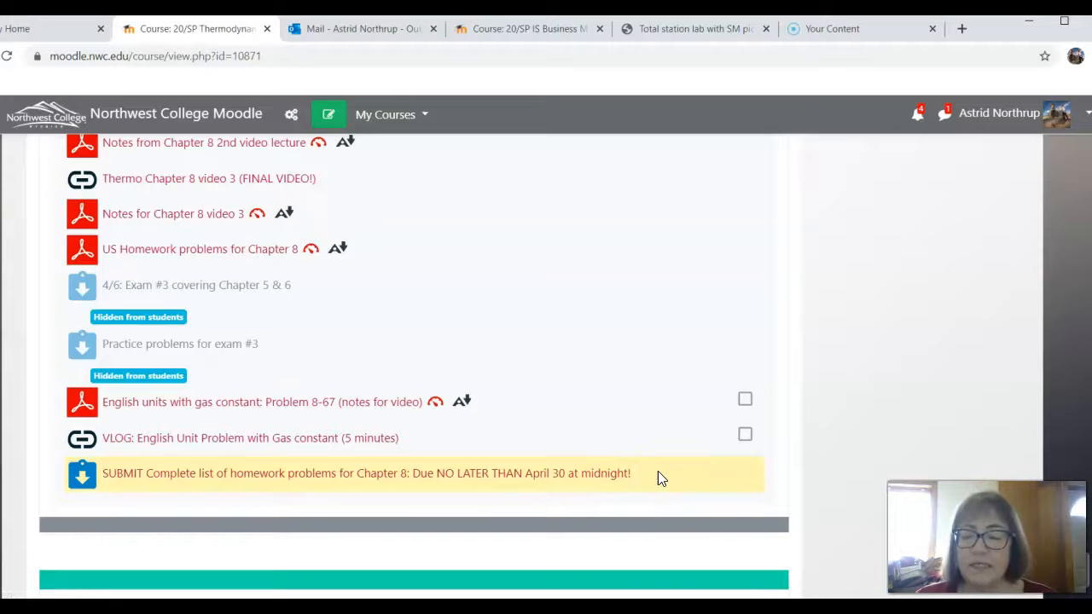
scroll(down, 3)
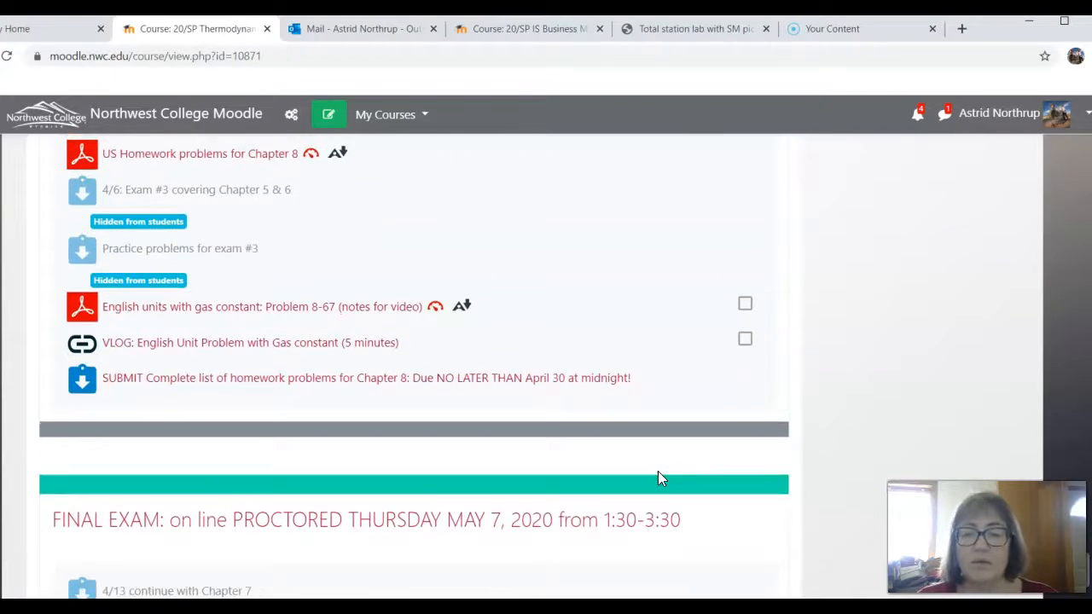
scroll(down, 3)
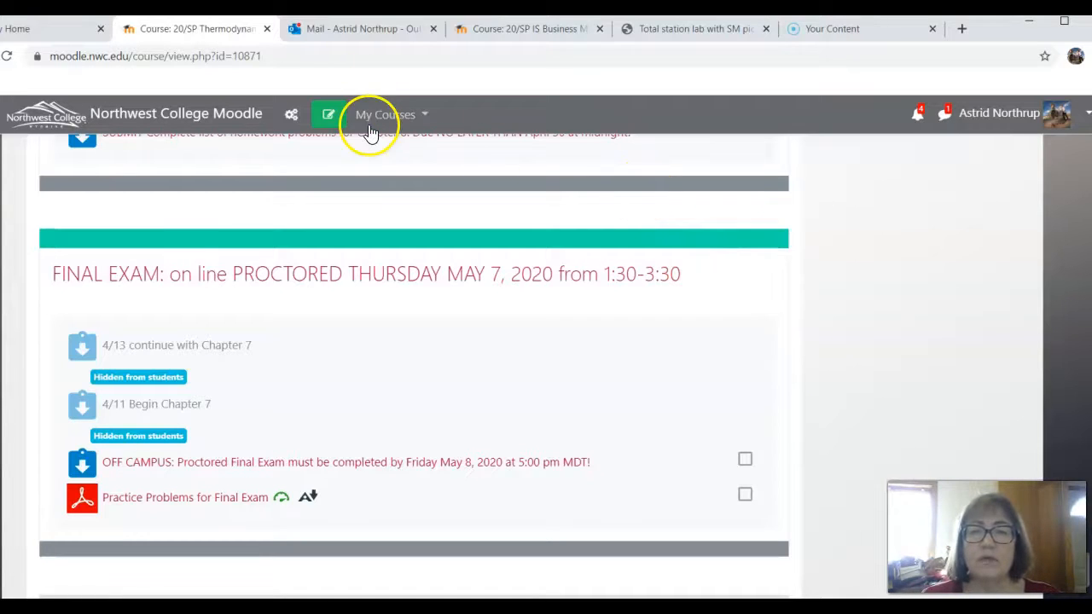
Switch to the 20/SP Fluid Dynamics course and scroll through its Chapter 7–9 materials.
click(385, 112)
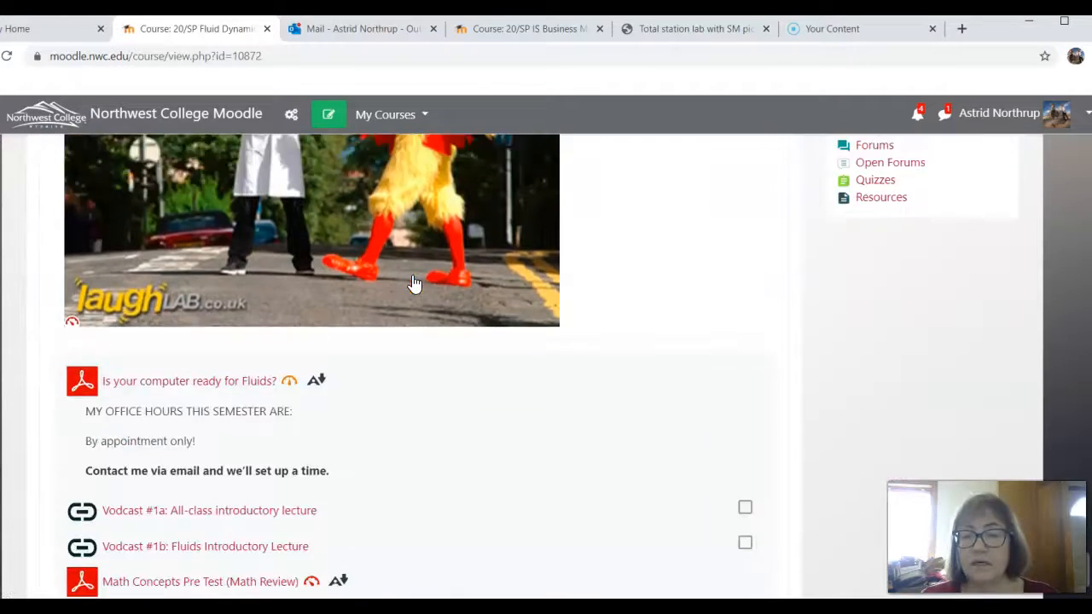
scroll(down, 3)
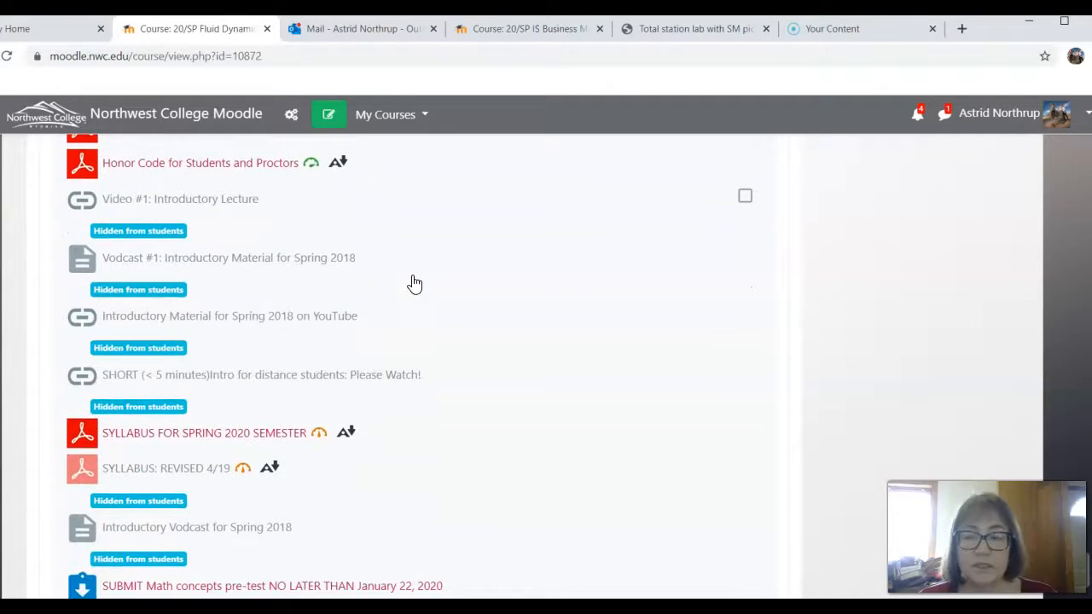
scroll(down, 3)
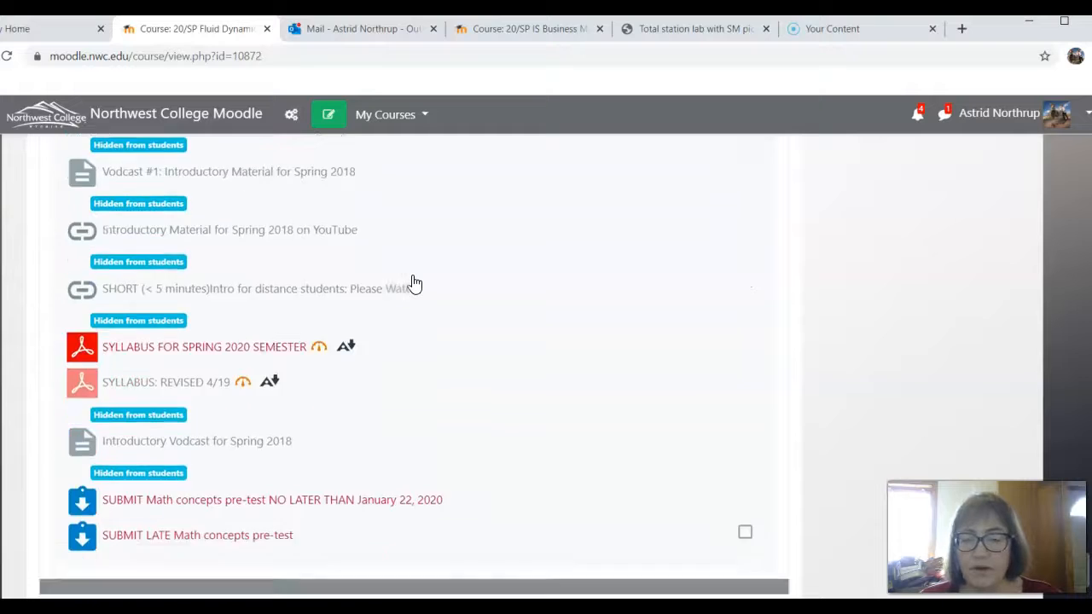
scroll(down, 3)
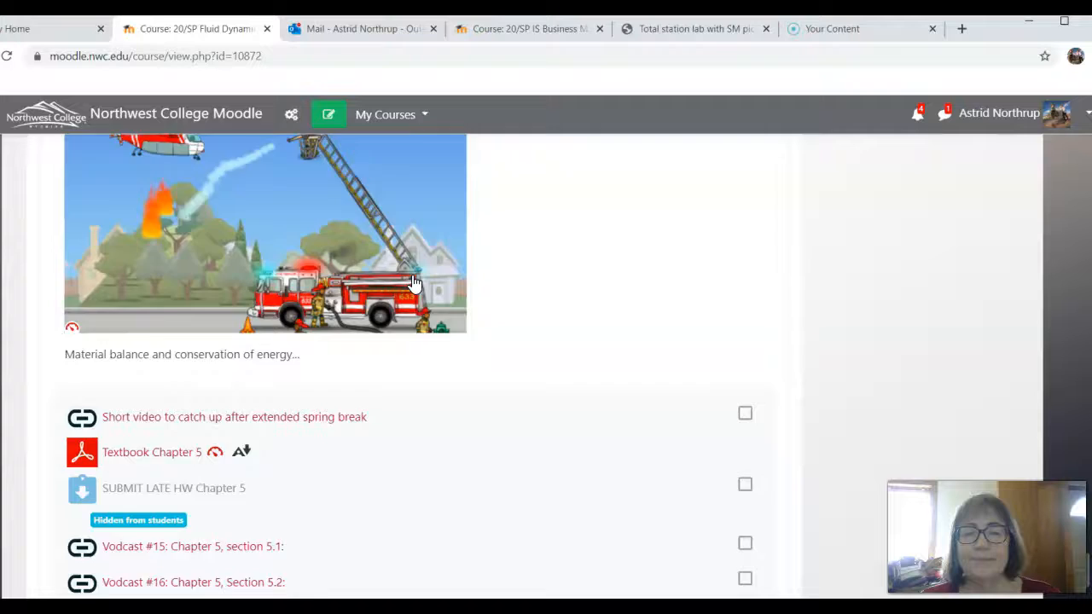
scroll(down, 3)
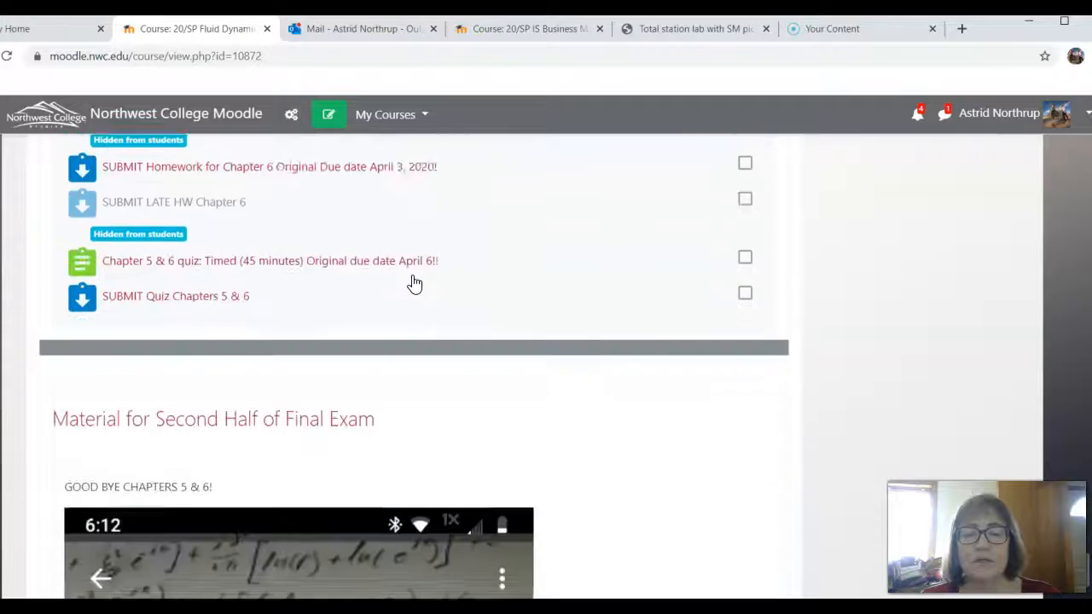
scroll(down, 3)
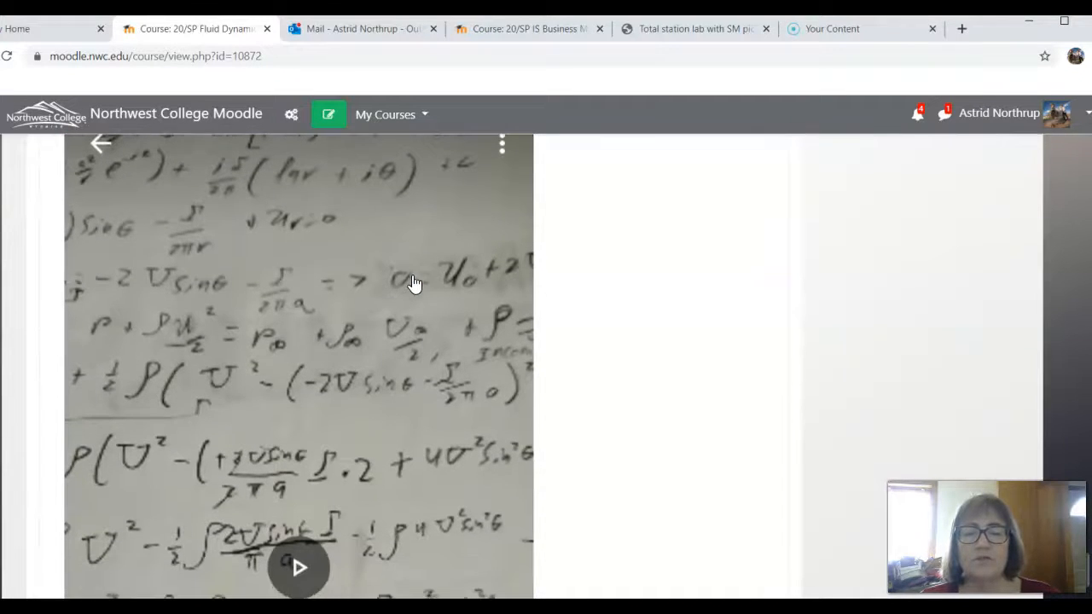
scroll(down, 3)
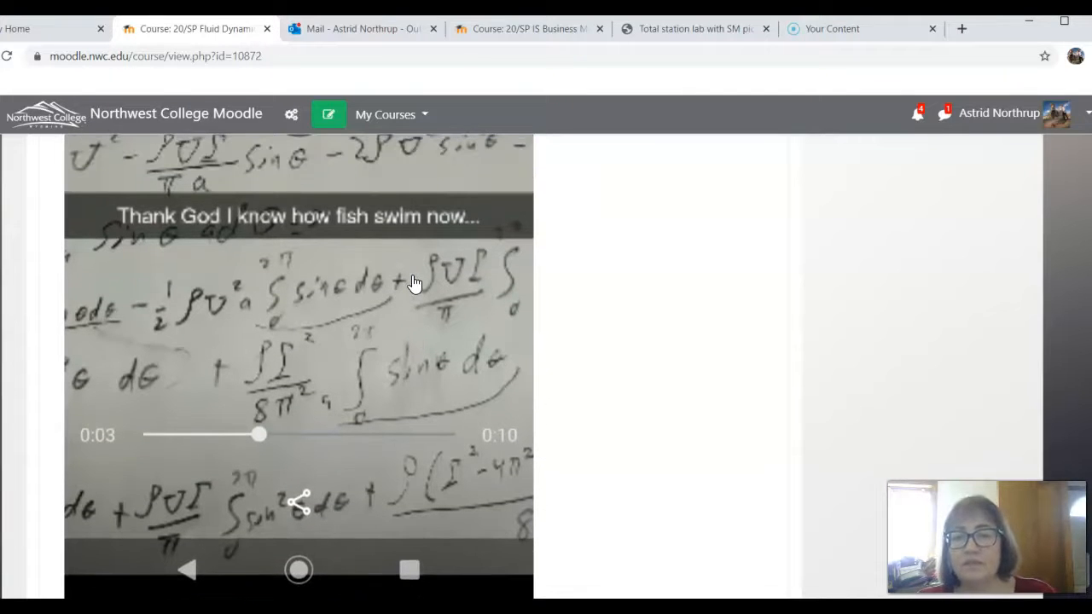
scroll(down, 3)
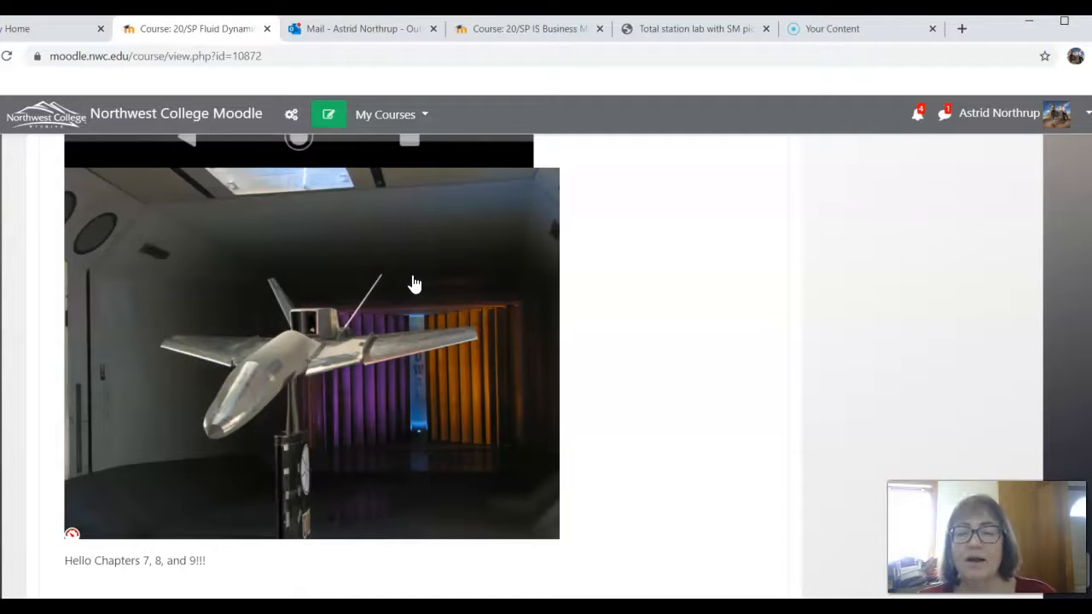
Continue scrolling the Fluid Dynamics page down to its proctored final exam section.
scroll(down, 3)
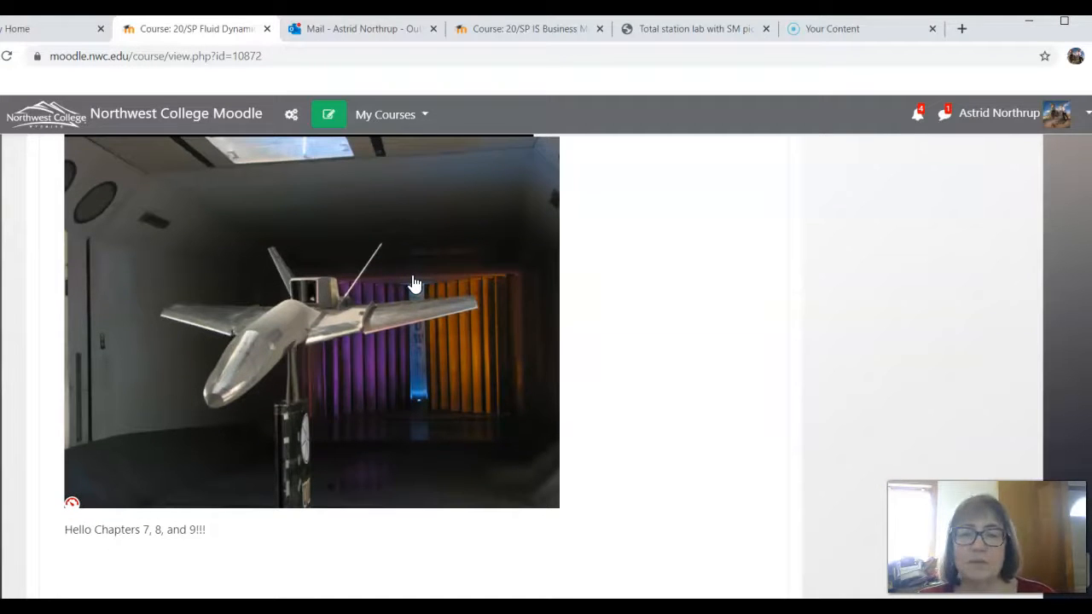
scroll(down, 3)
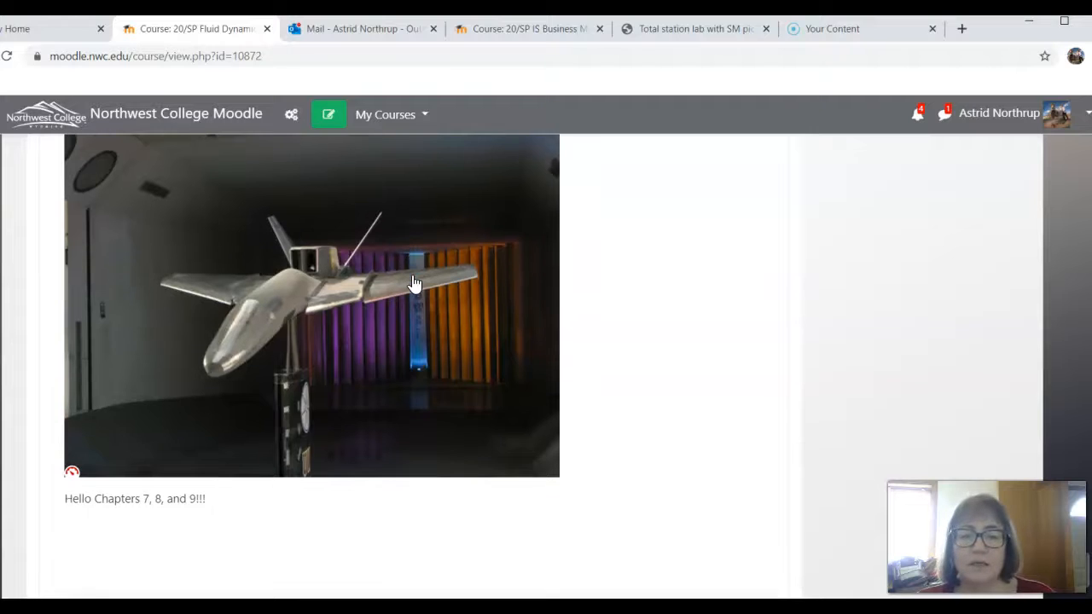
scroll(down, 3)
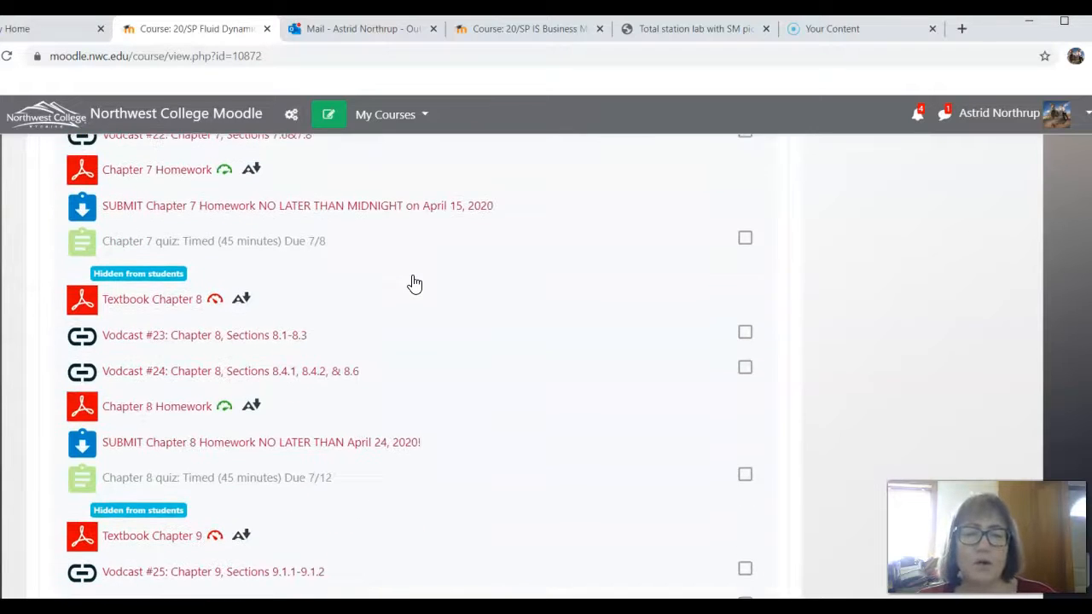
scroll(down, 3)
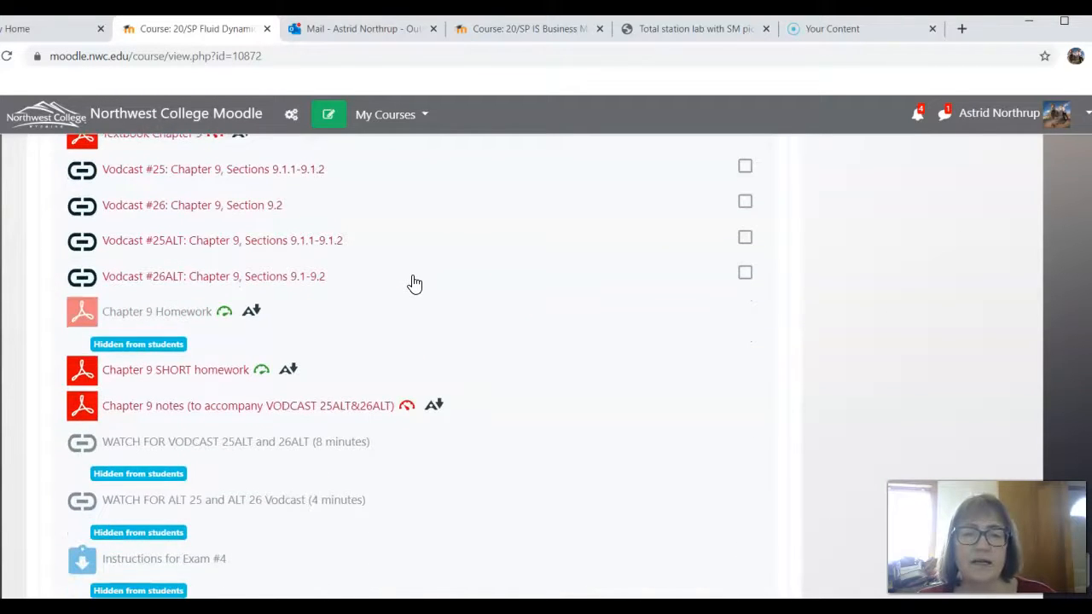
scroll(down, 3)
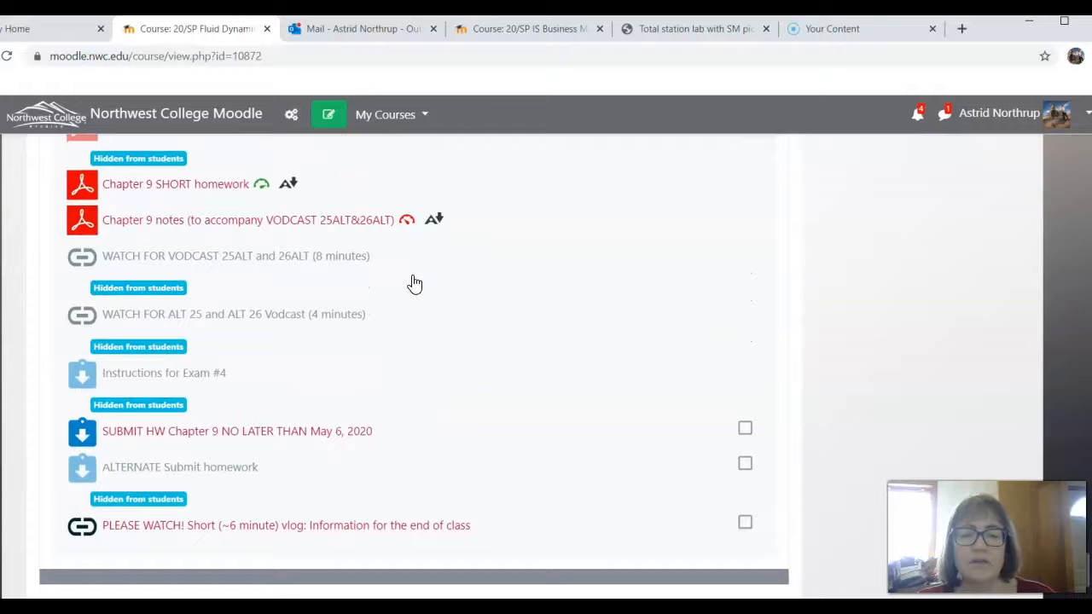
scroll(down, 3)
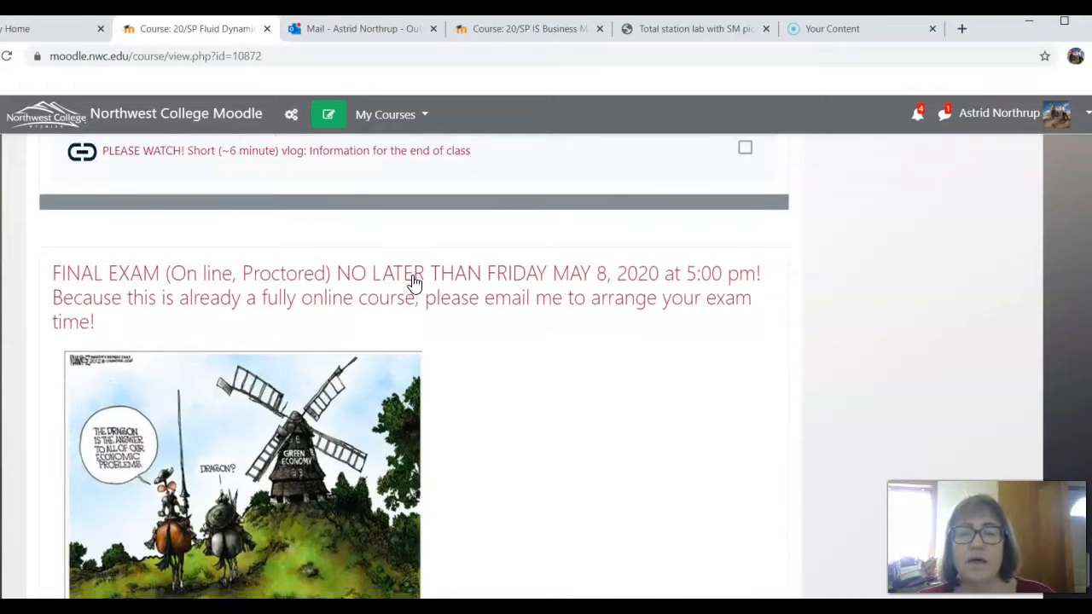
scroll(down, 3)
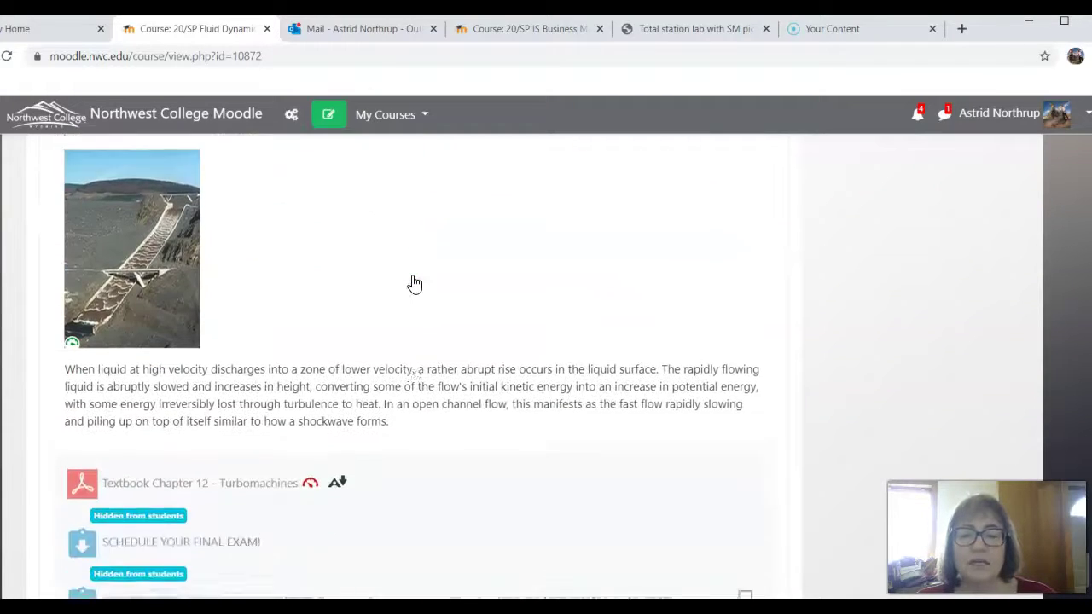
scroll(down, 3)
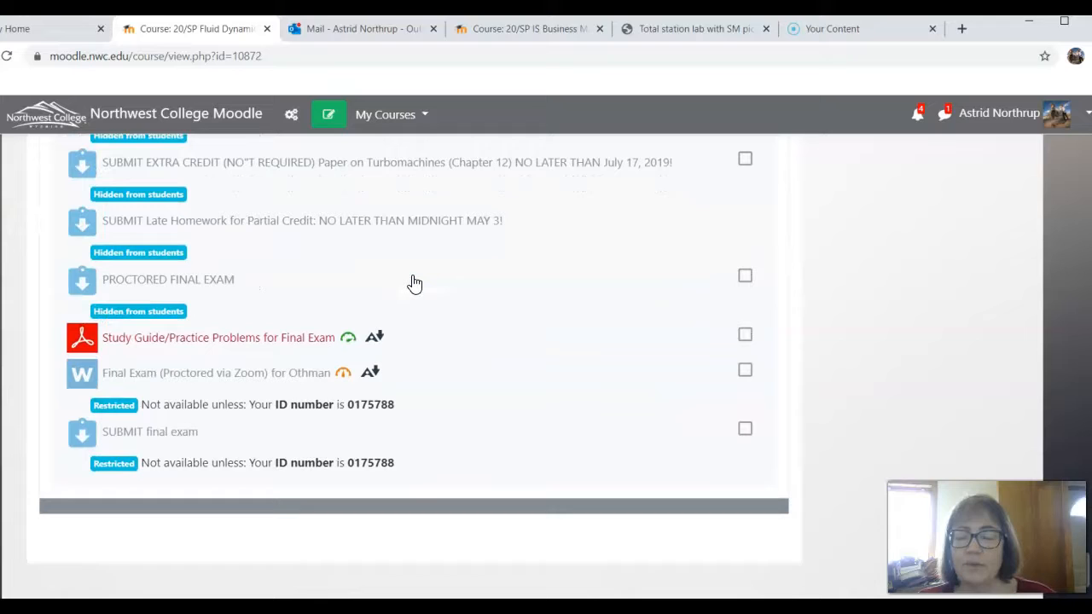
scroll(down, 3)
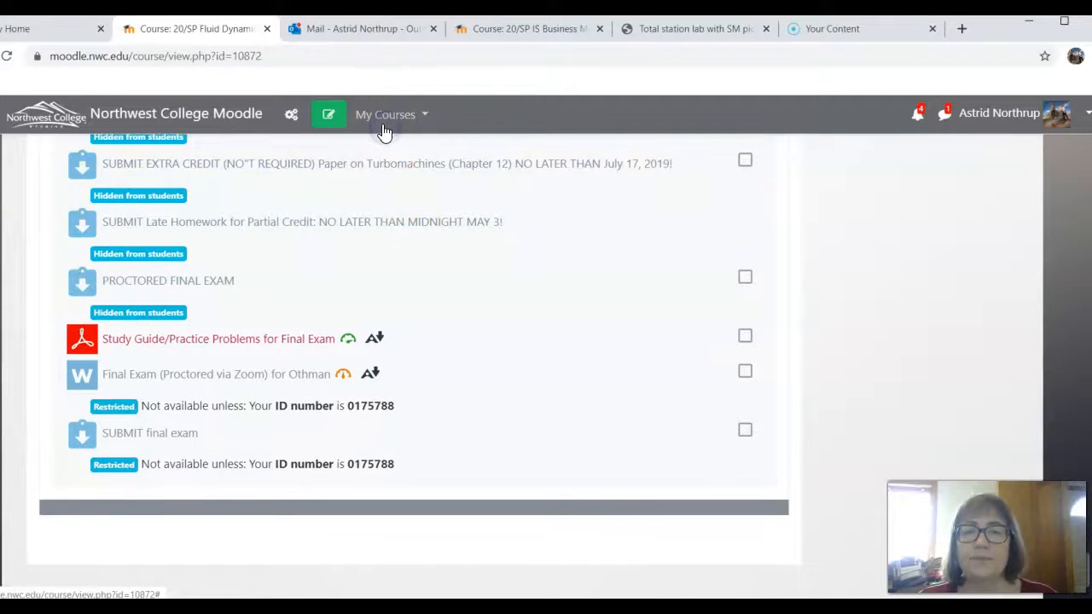
Open 20/SP Practical Surveying (ES-2670-1H) and scroll its weekly topics to the April 20–24 GPS week with the virtual GPS lab.
click(385, 114)
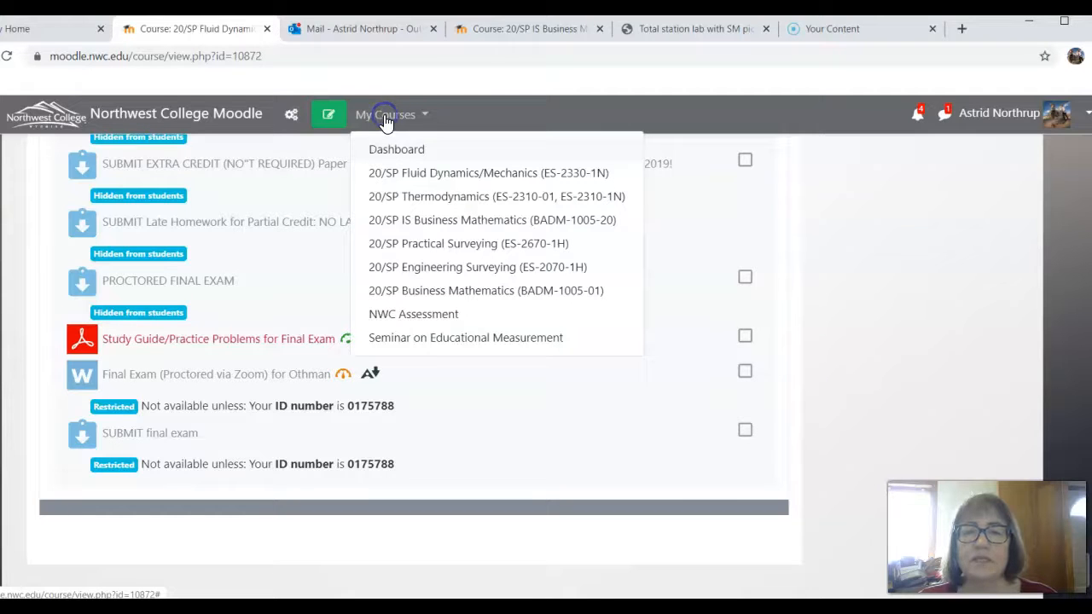
mouse_move(396, 160)
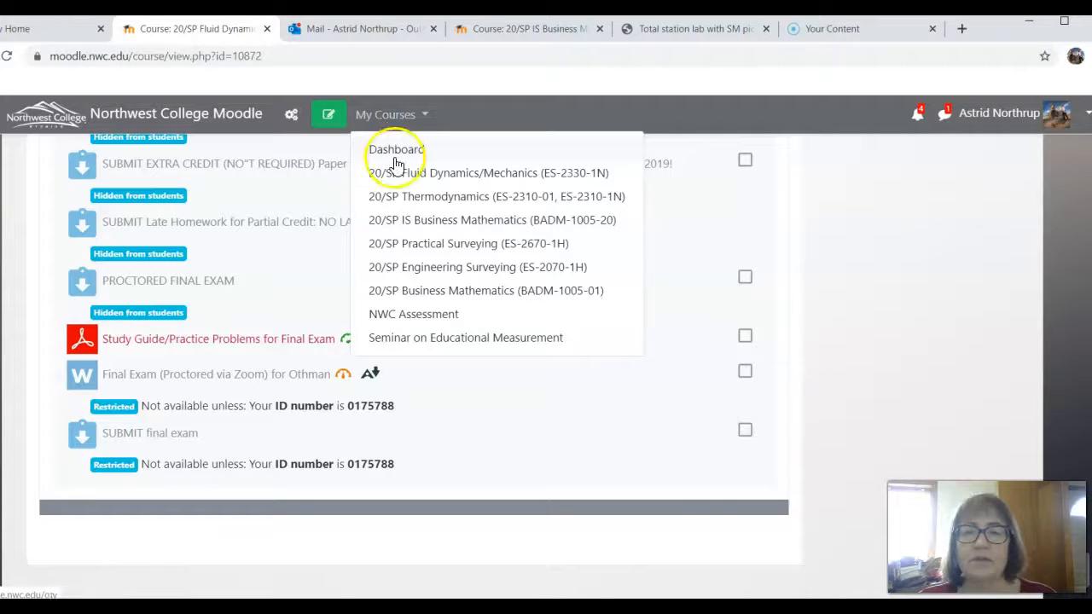
mouse_move(416, 247)
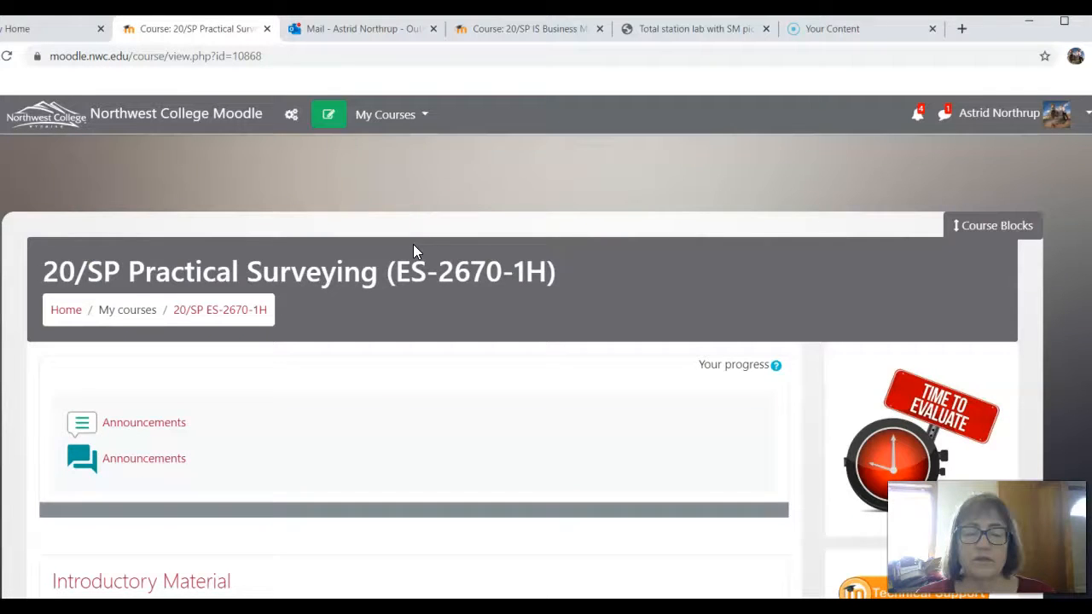
scroll(down, 3)
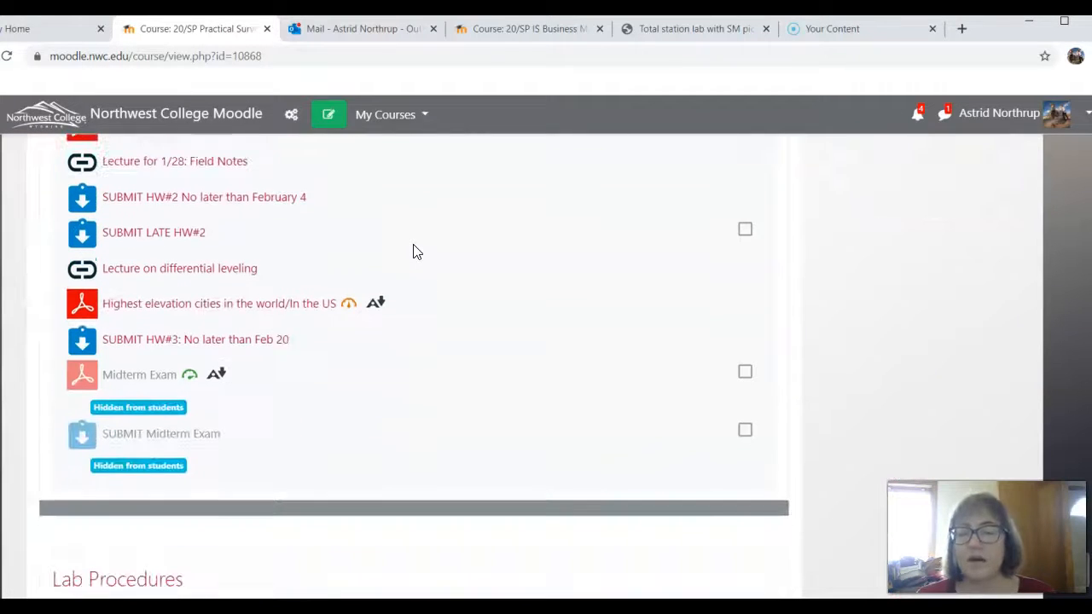
scroll(down, 3)
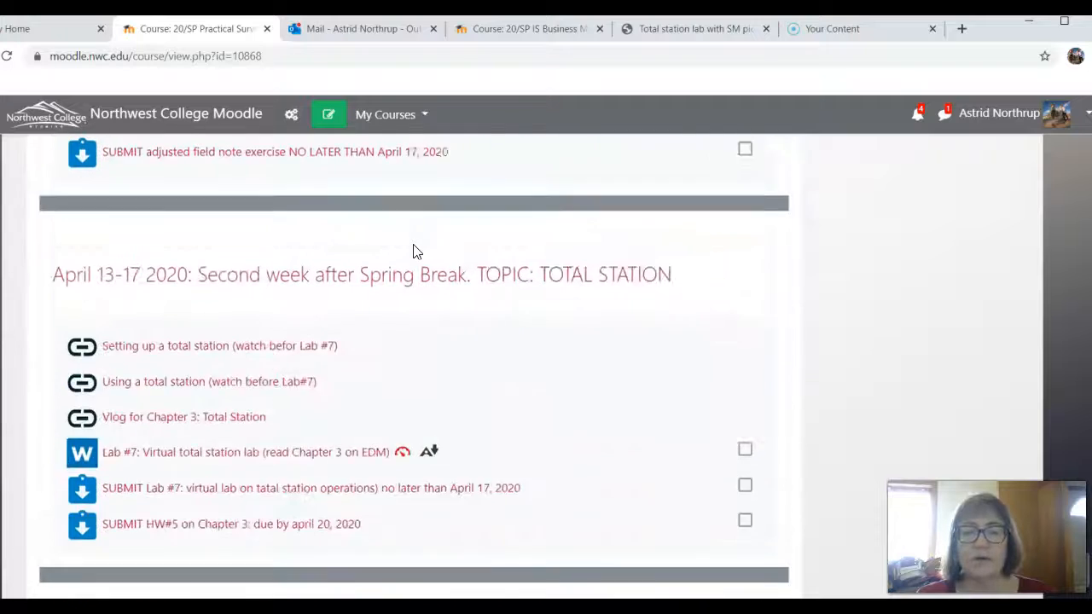
scroll(down, 3)
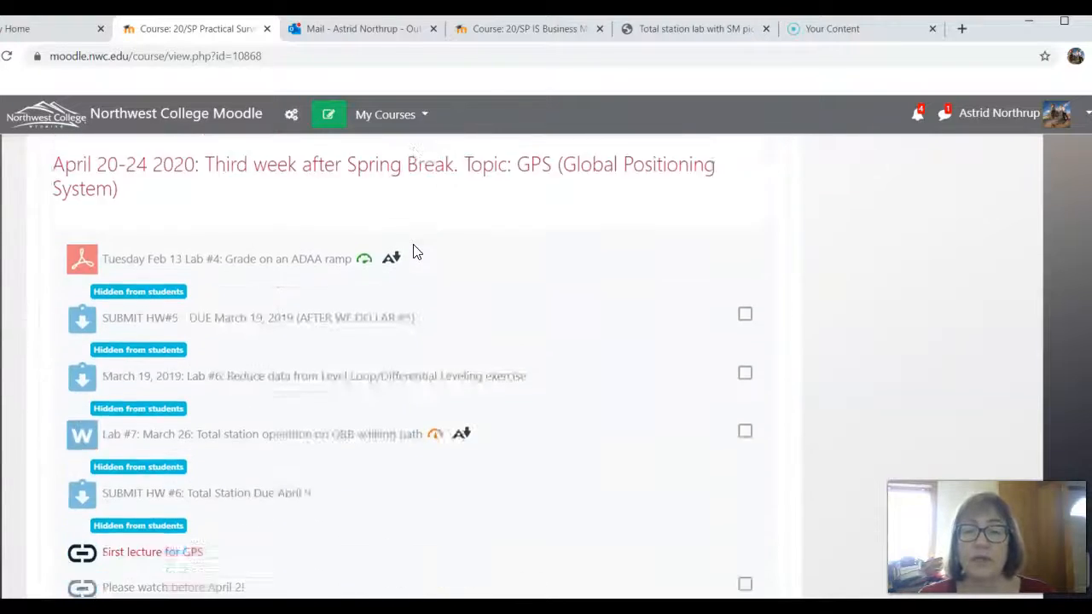
scroll(down, 3)
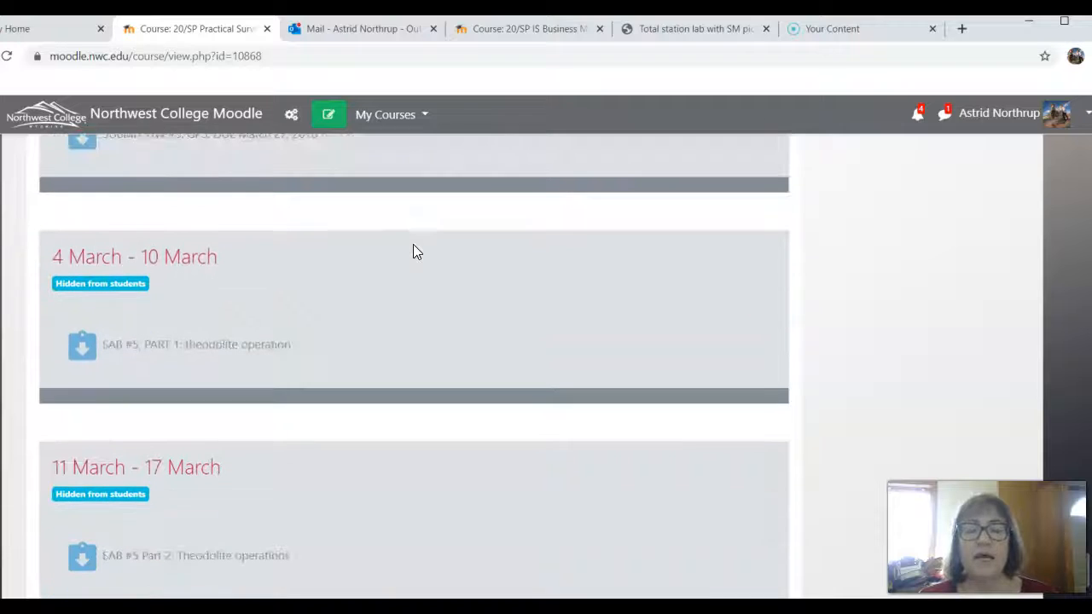
scroll(down, 3)
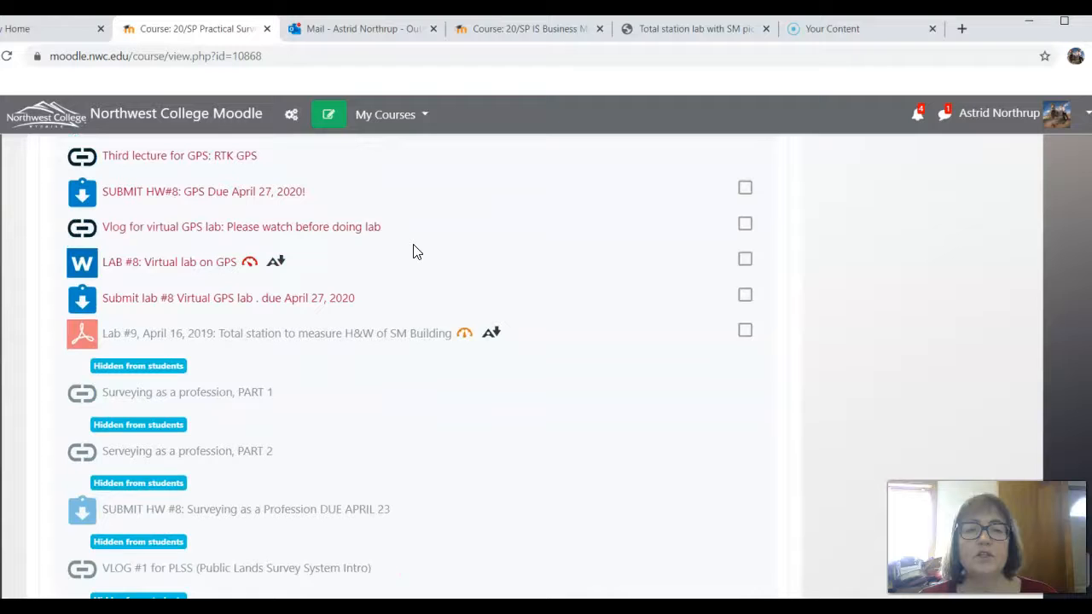
scroll(up, 3)
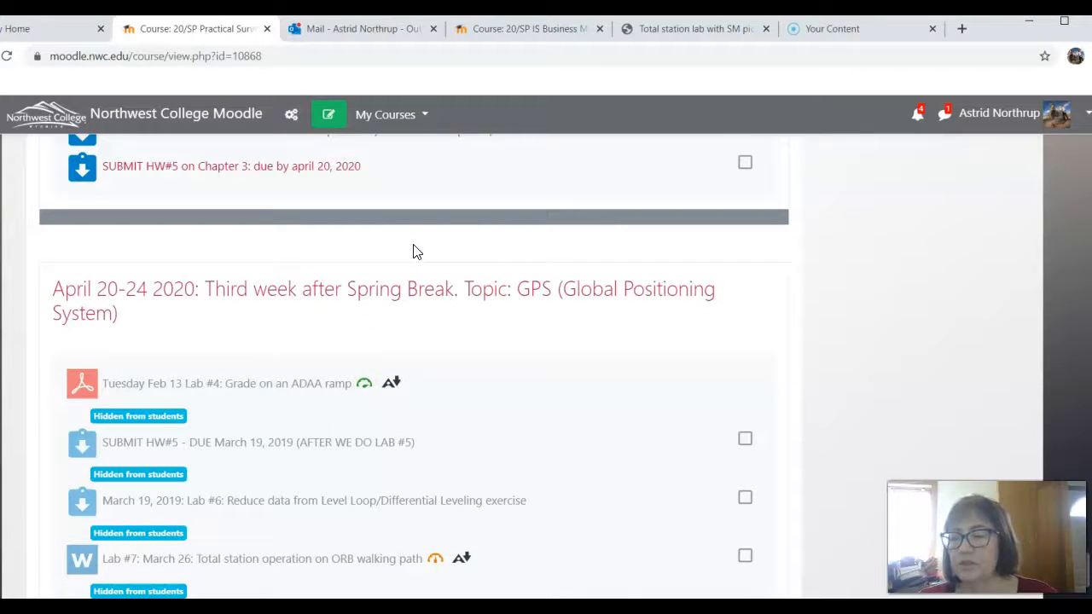
scroll(down, 3)
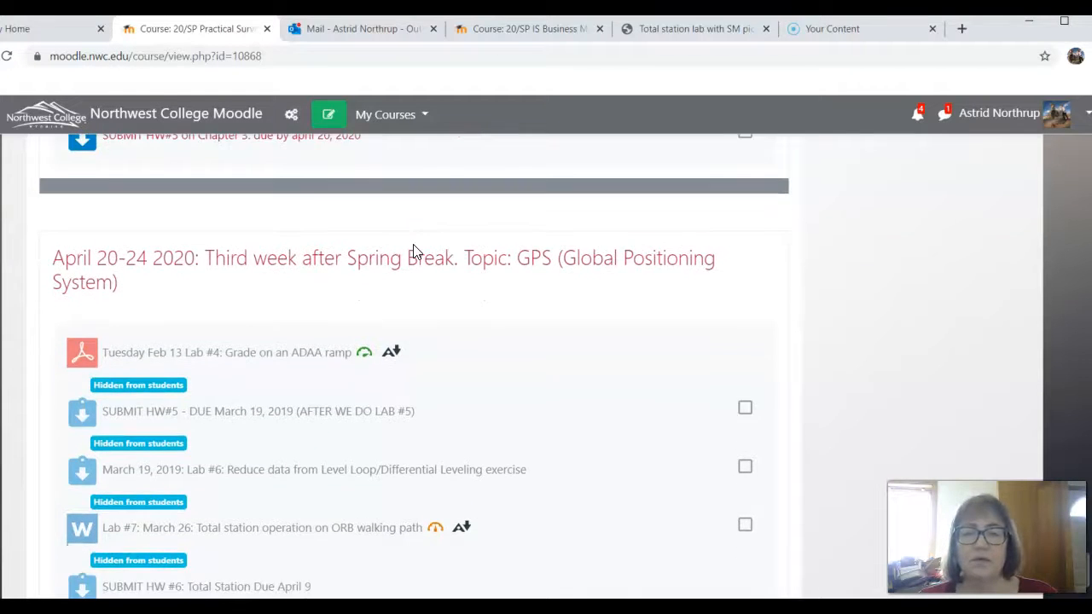
scroll(down, 3)
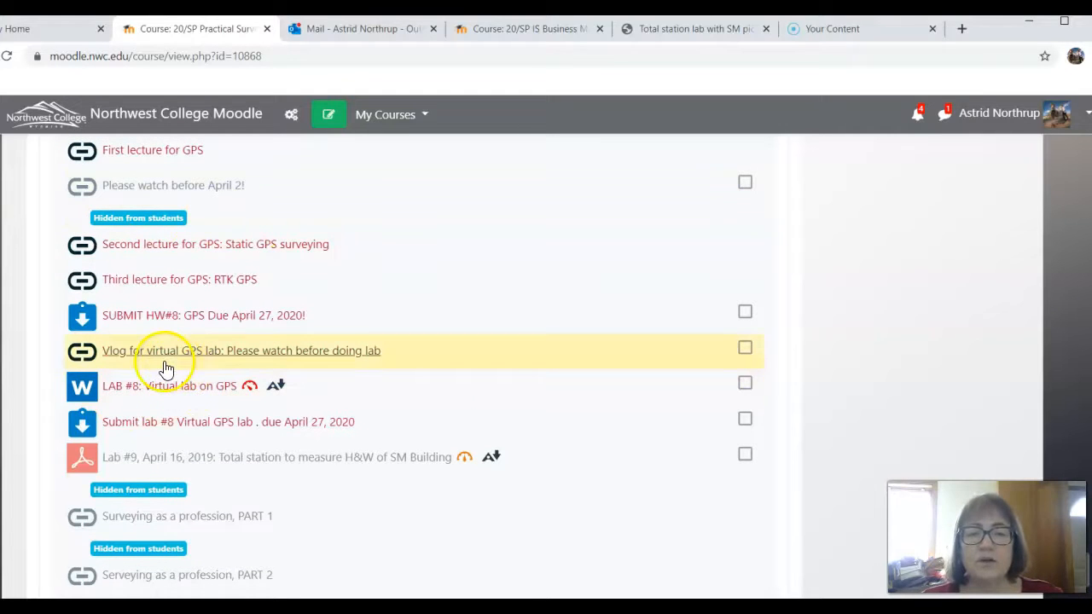
mouse_move(155, 392)
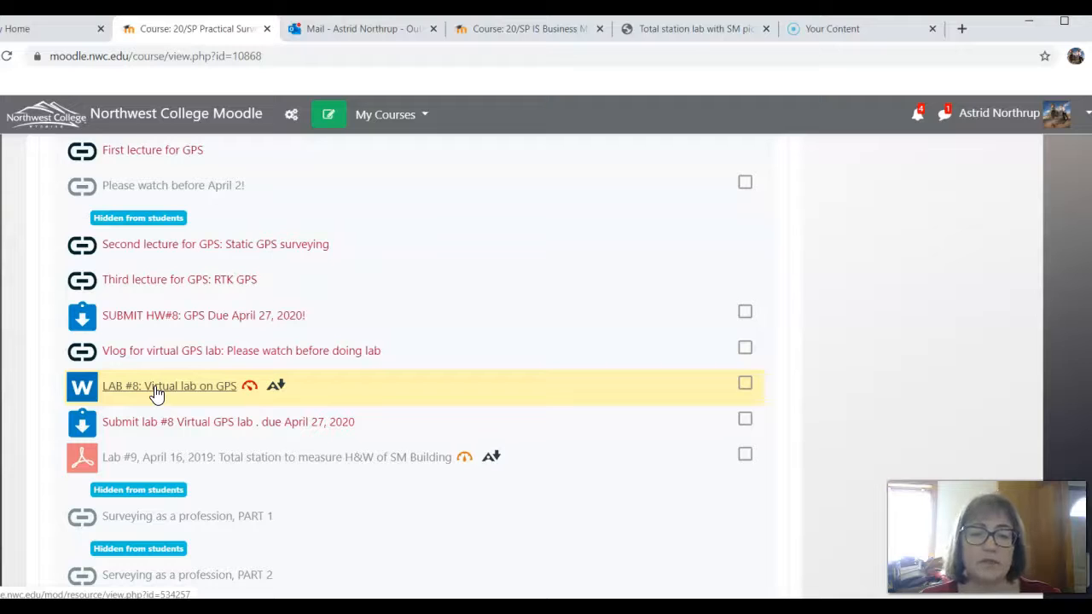
mouse_move(96, 469)
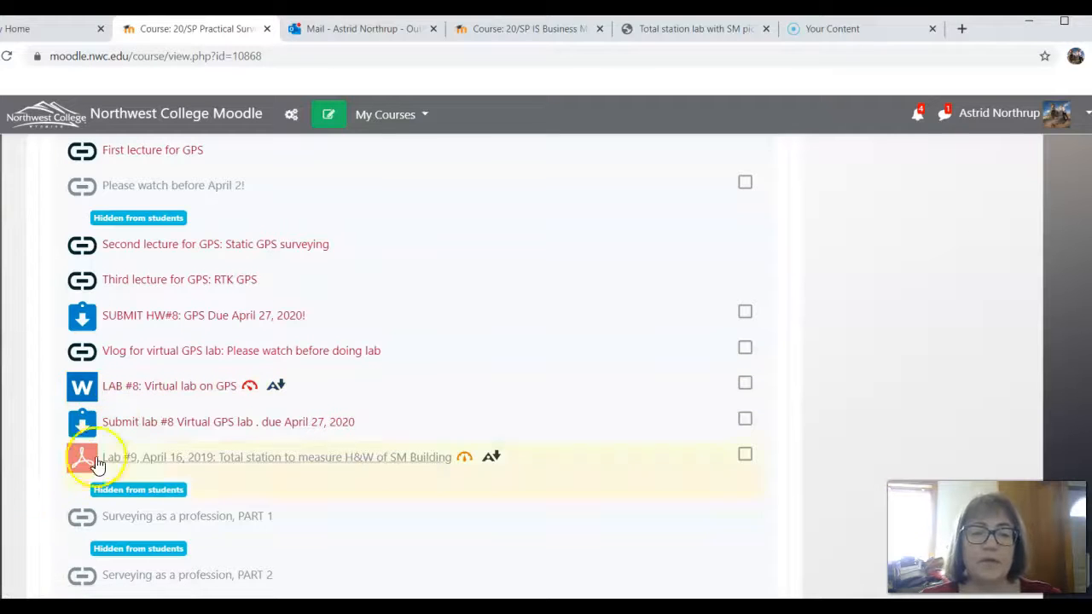
mouse_move(144, 398)
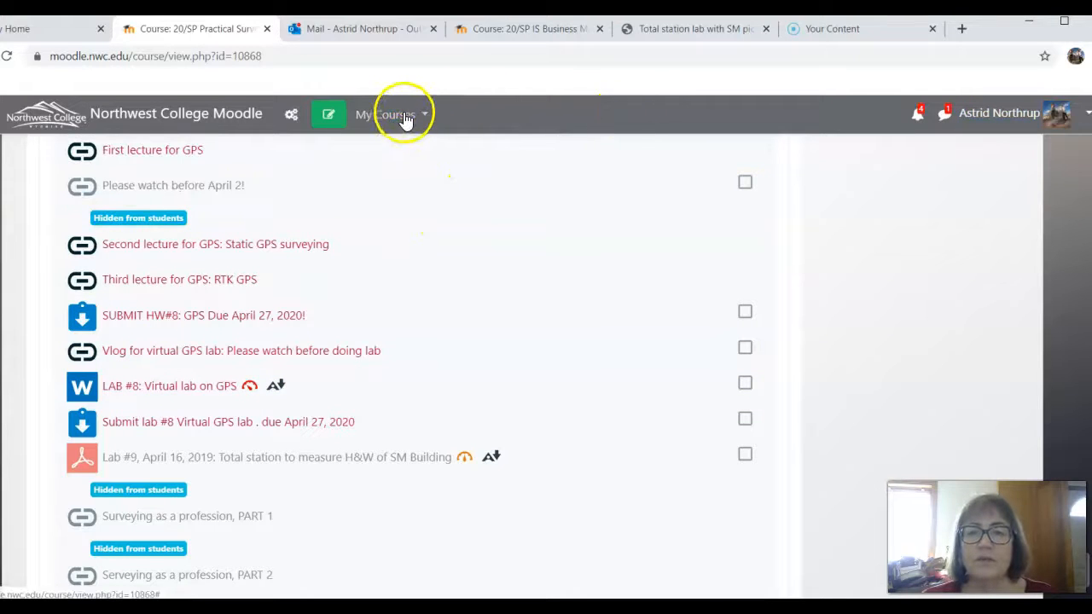
Open 20/SP Engineering Surveying (ES-2070-1H) and scroll to its April 20–24 GPS week with vlogs, homework and virtual lab.
click(392, 114)
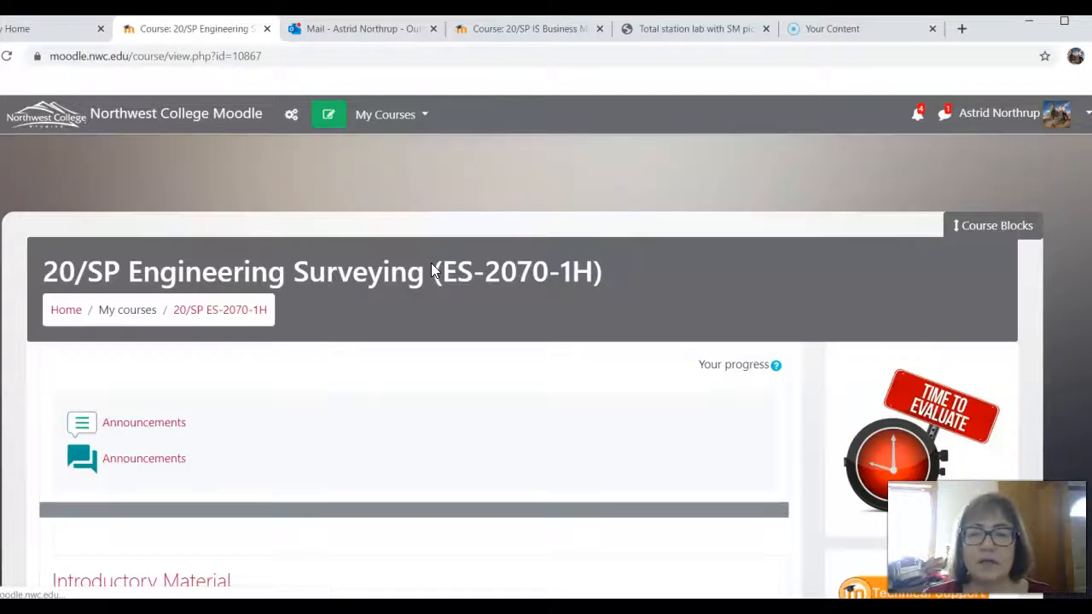
scroll(down, 3)
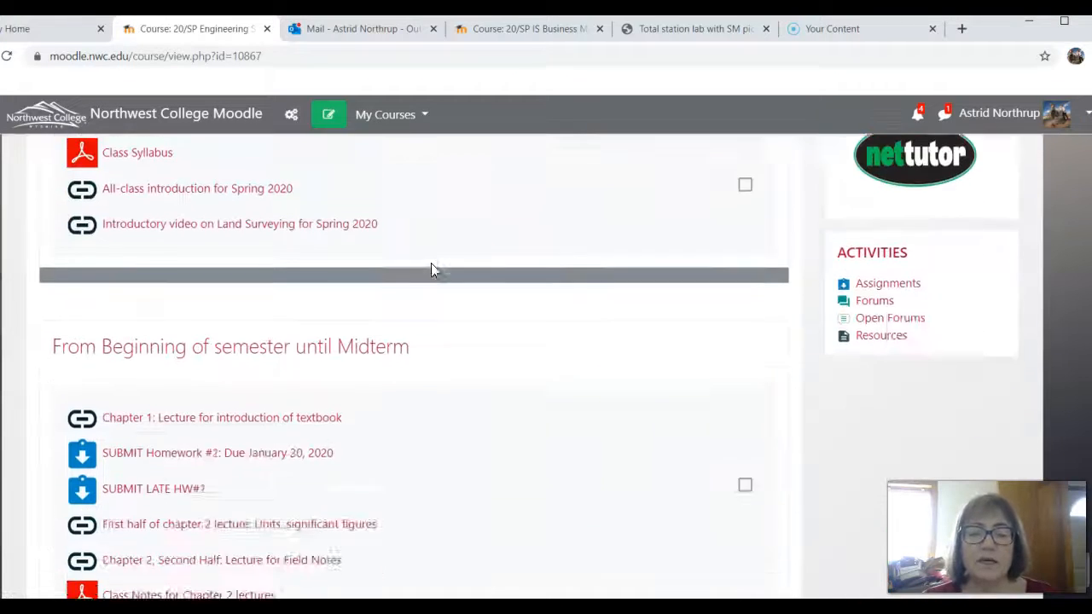
scroll(down, 3)
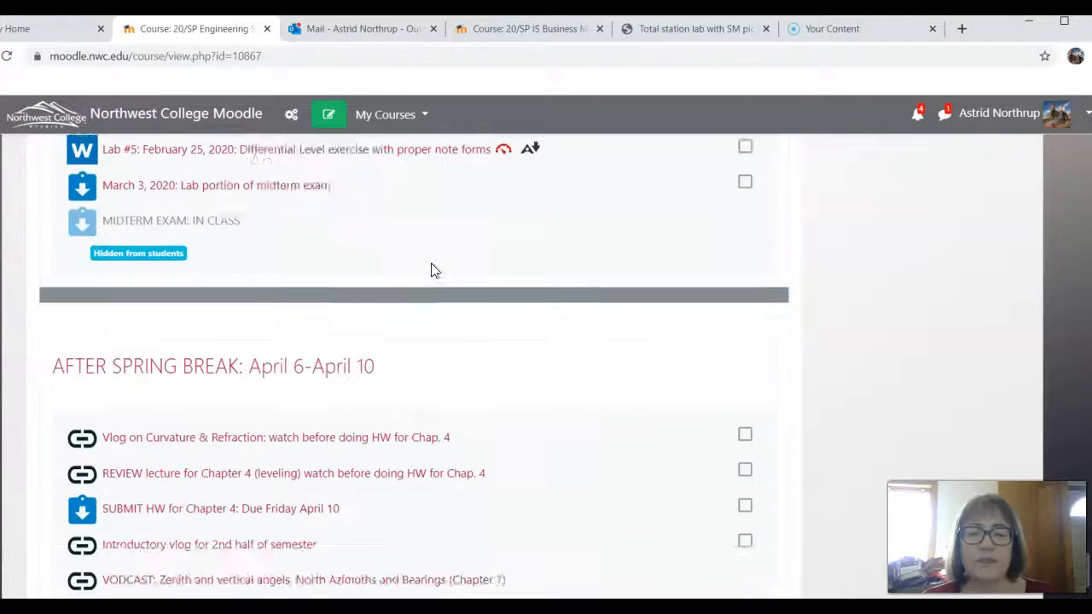
scroll(down, 3)
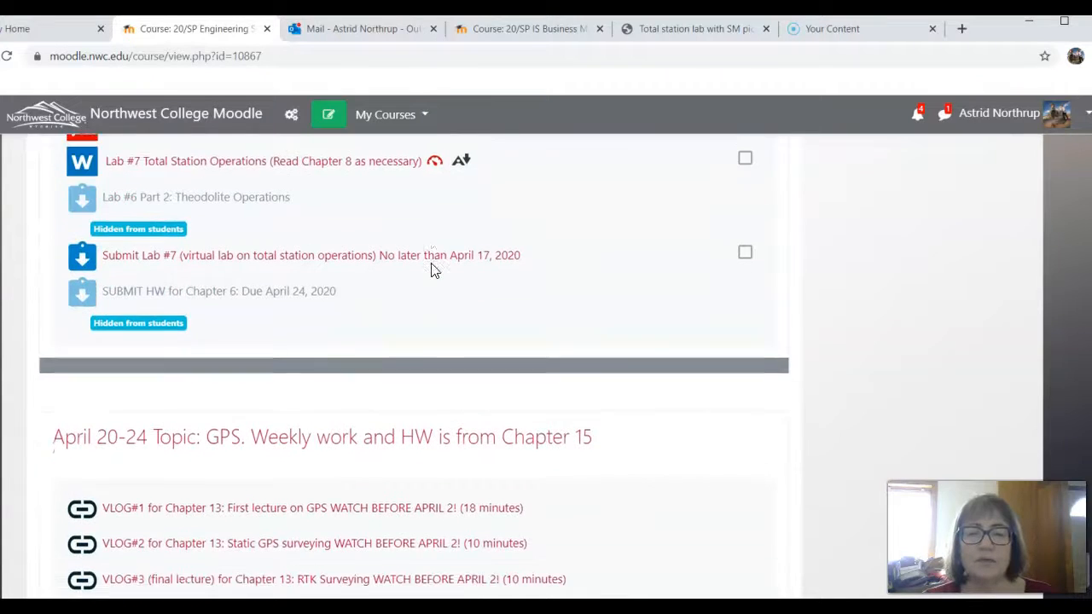
scroll(down, 3)
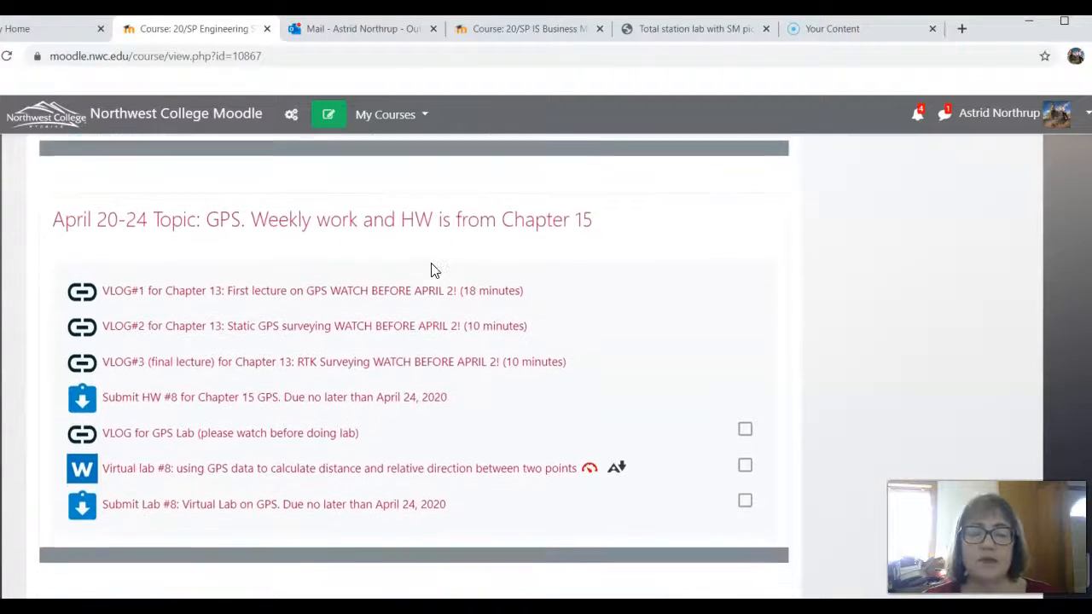